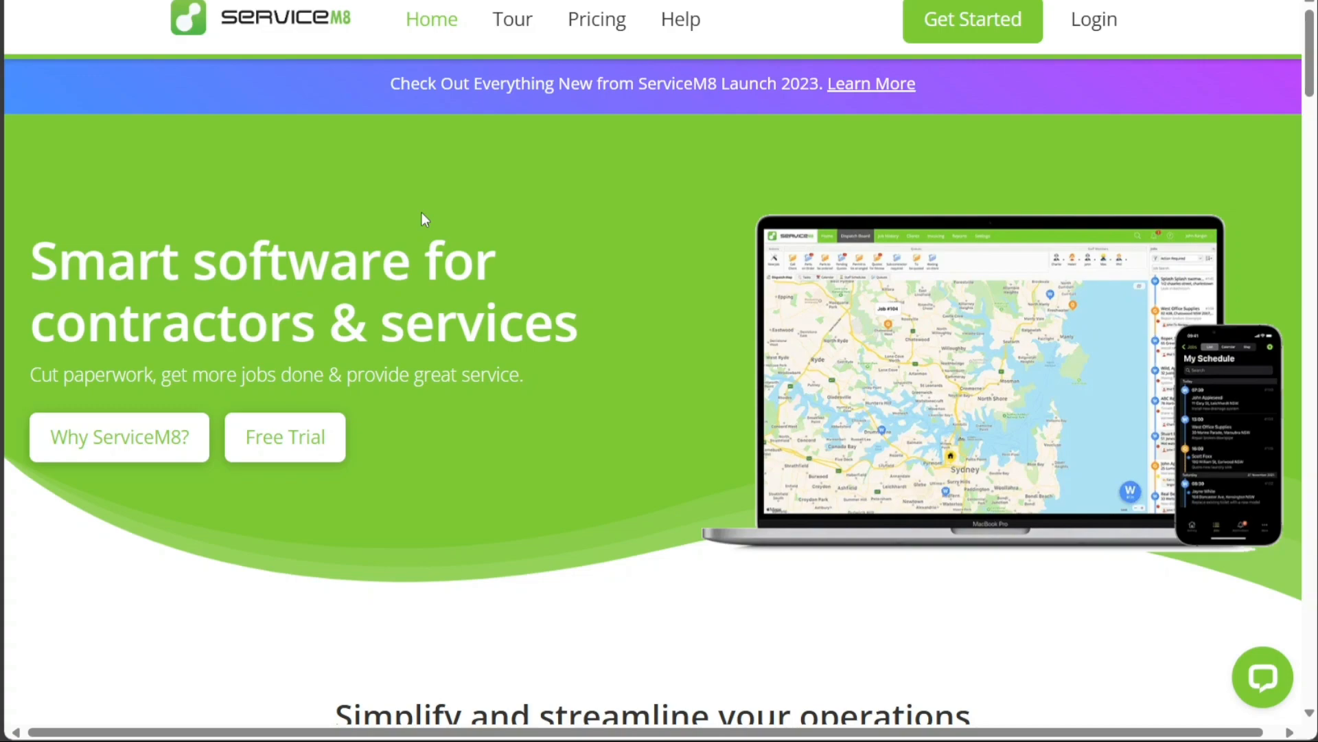
After glancing at the YouTube tutorial, submit the 14-day free trial sign-up form on ServiceM8
click(1091, 18)
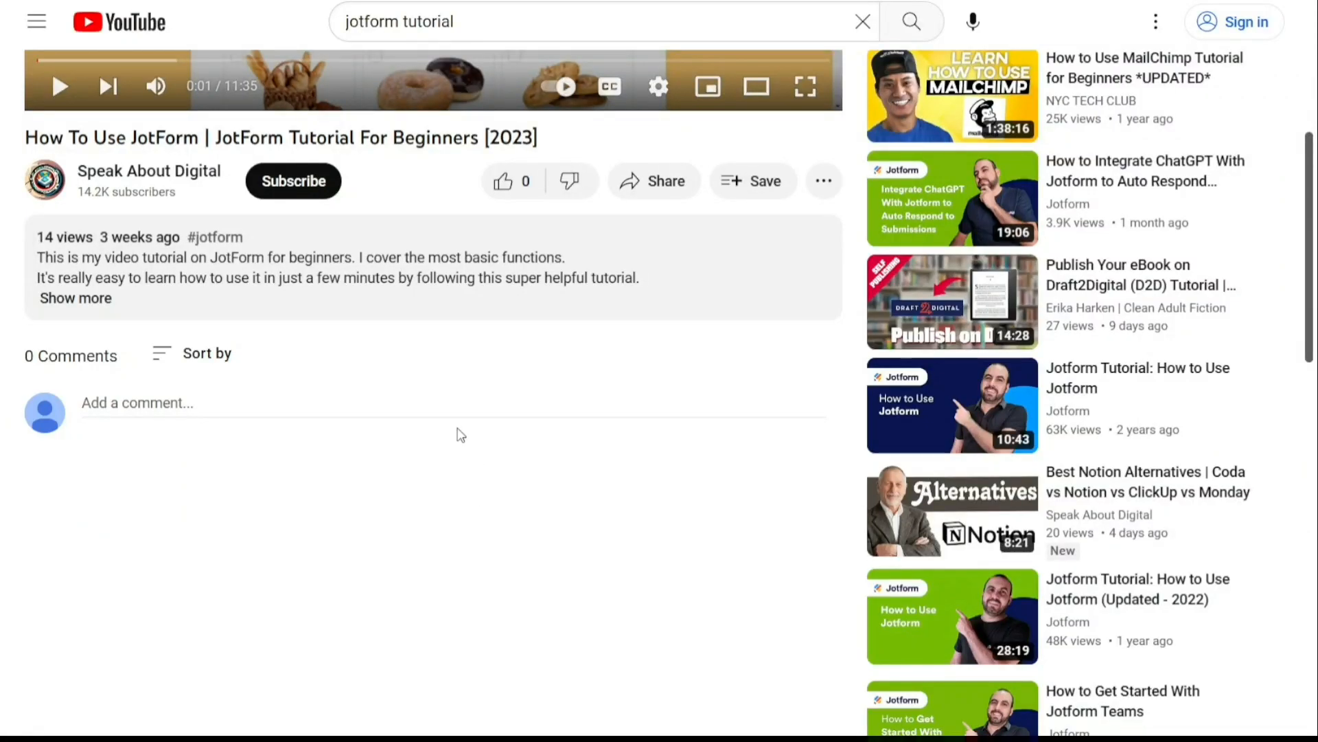
click(76, 298)
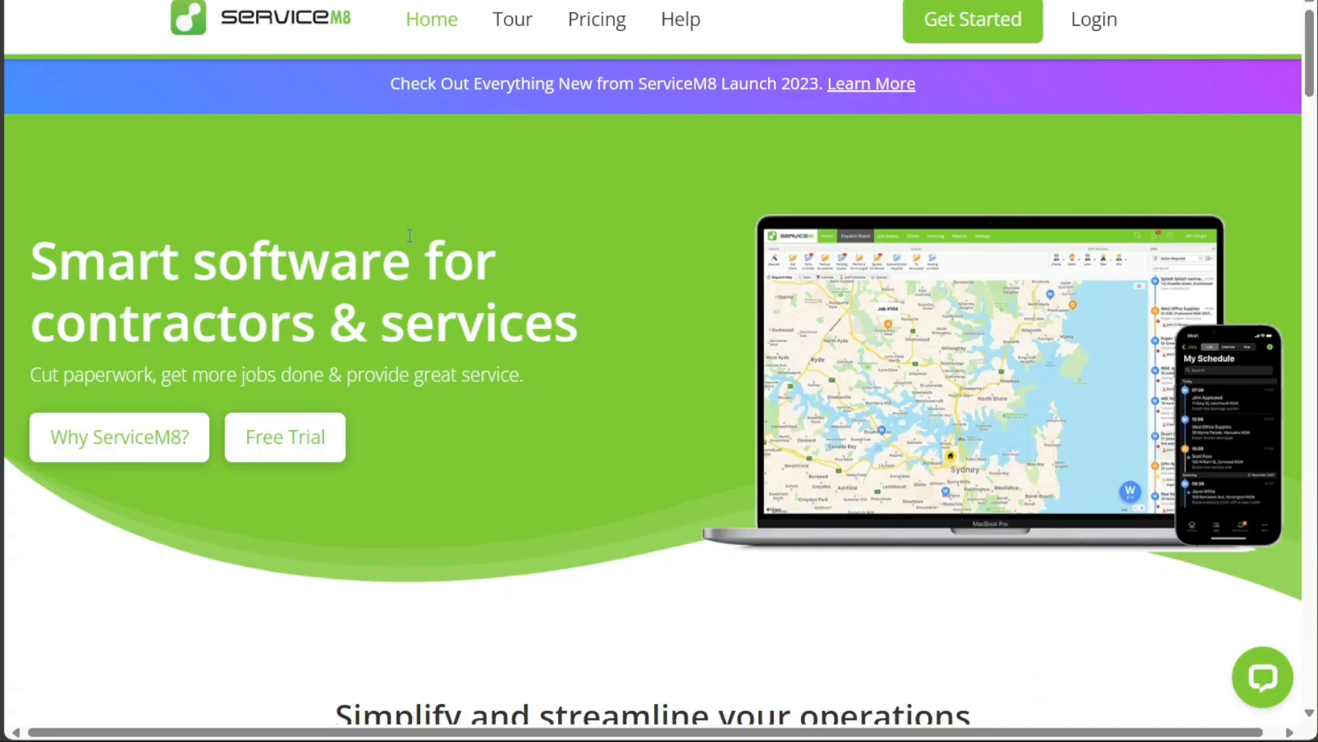
mouse_move(284, 436)
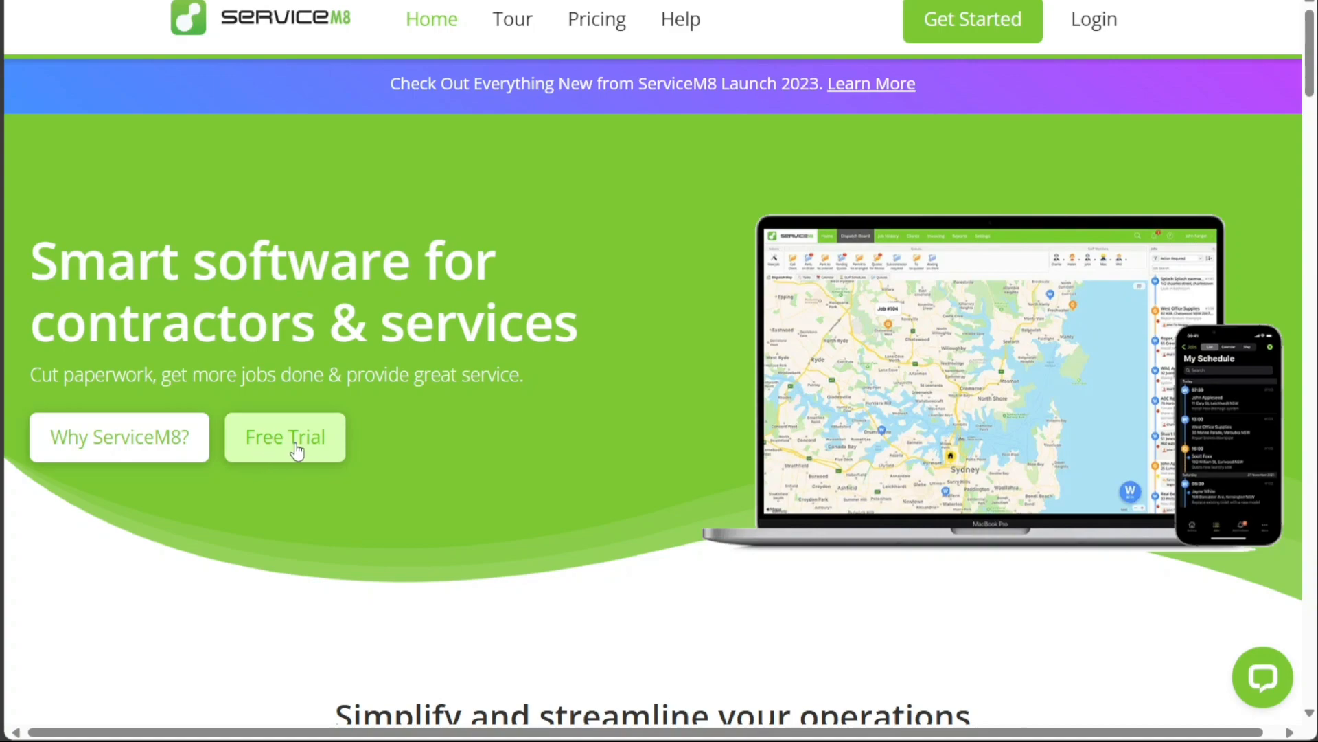
mouse_move(358, 211)
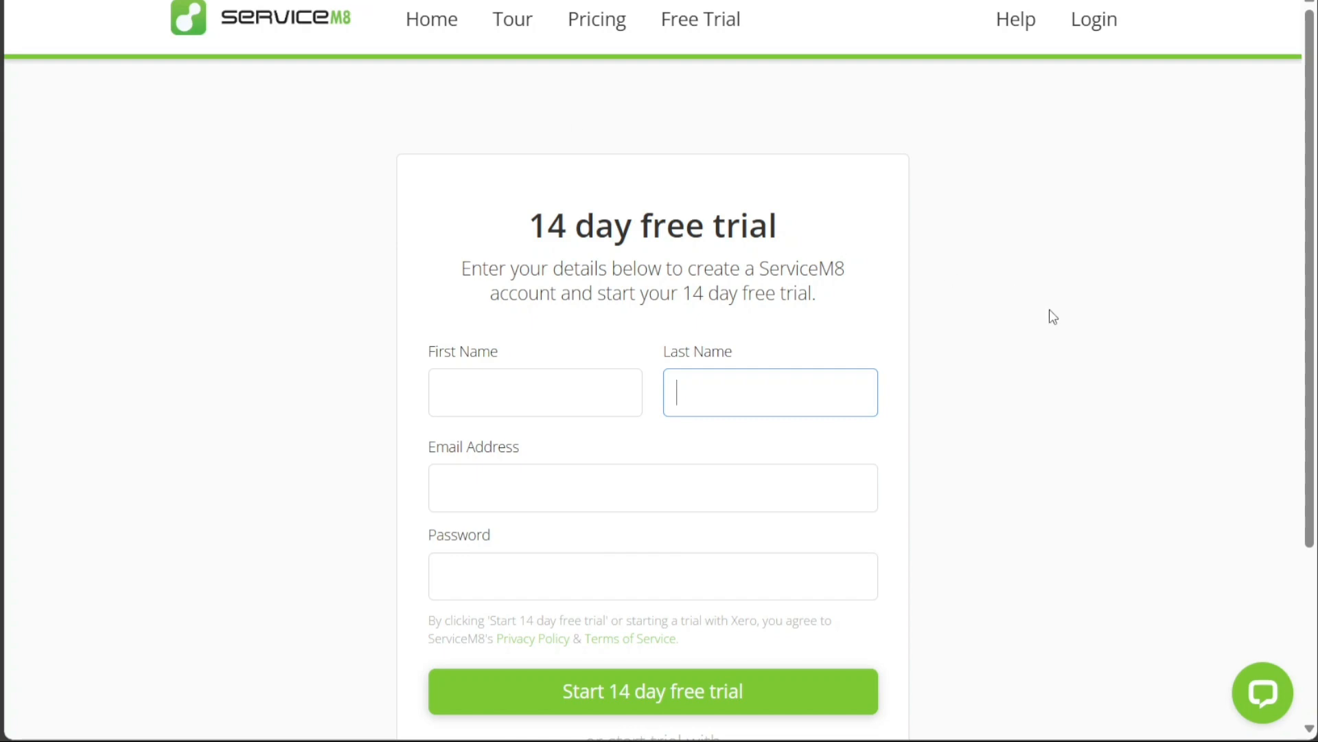
mouse_move(1308, 282)
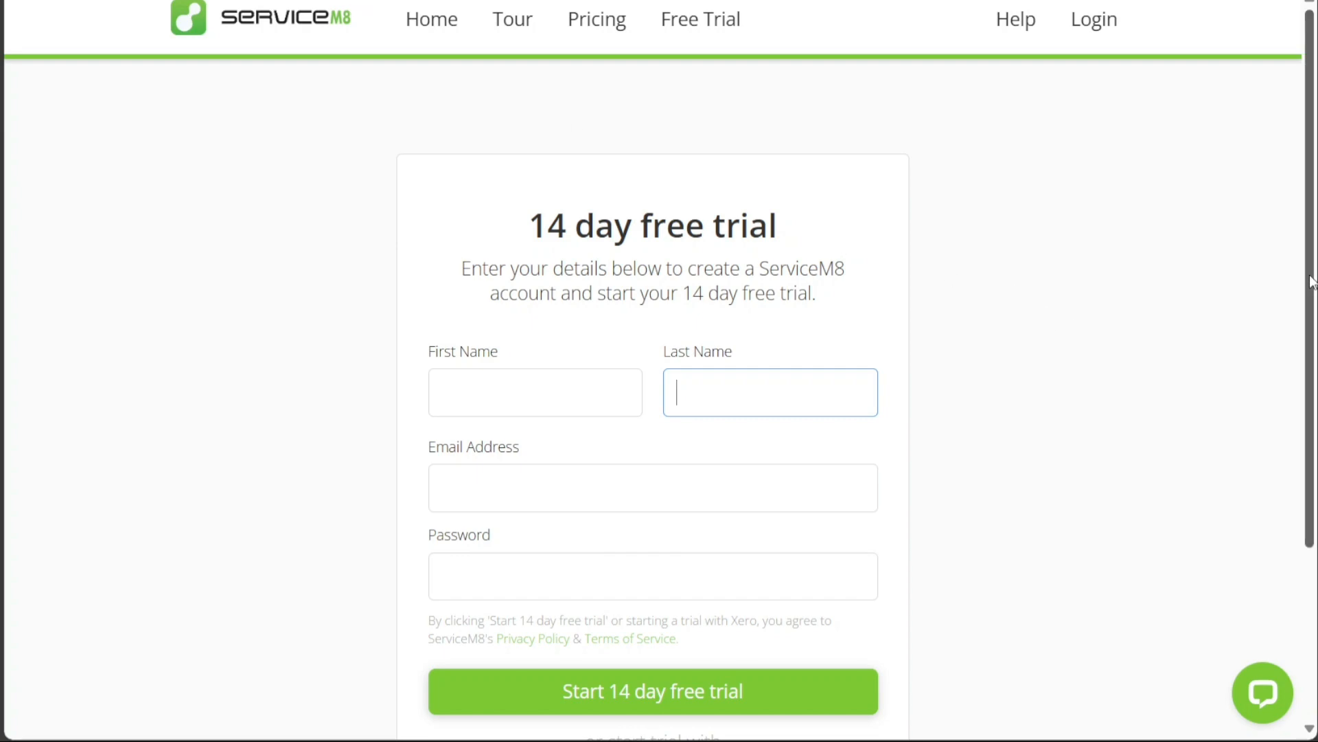
scroll(down, 3)
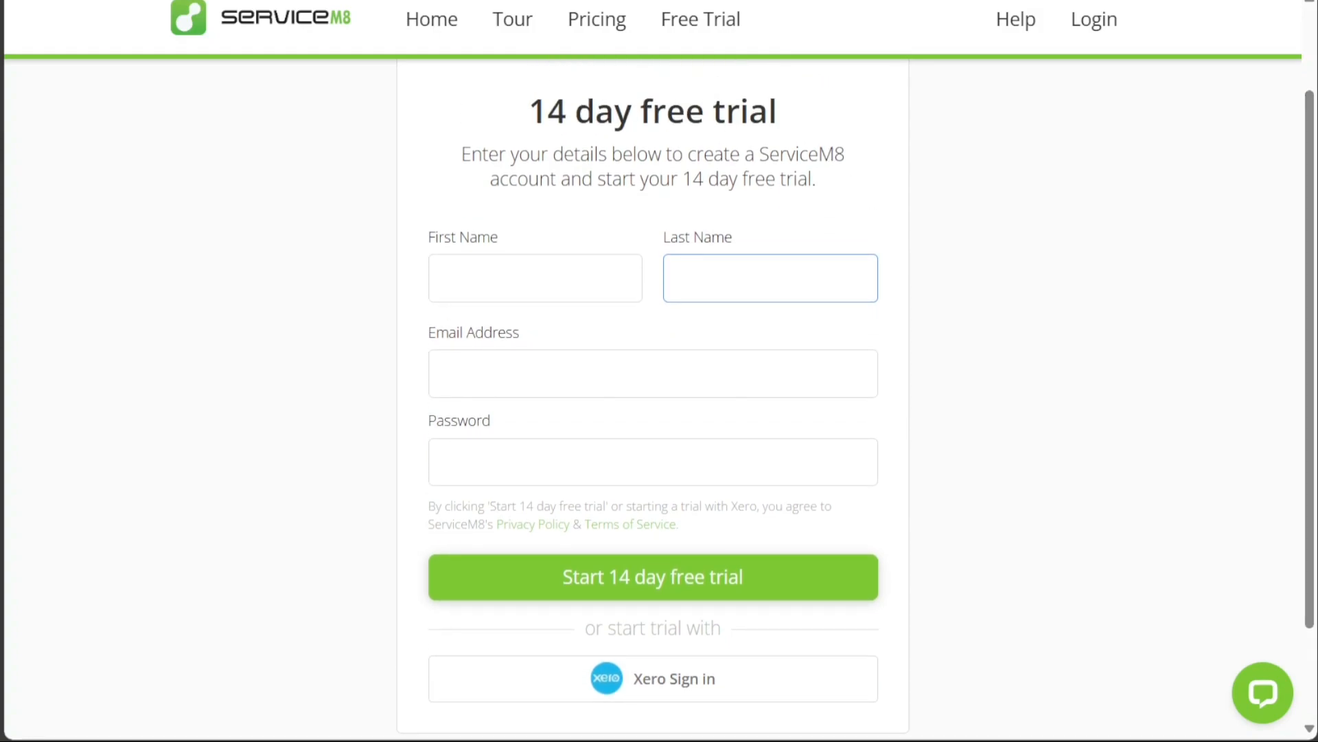
click(652, 577)
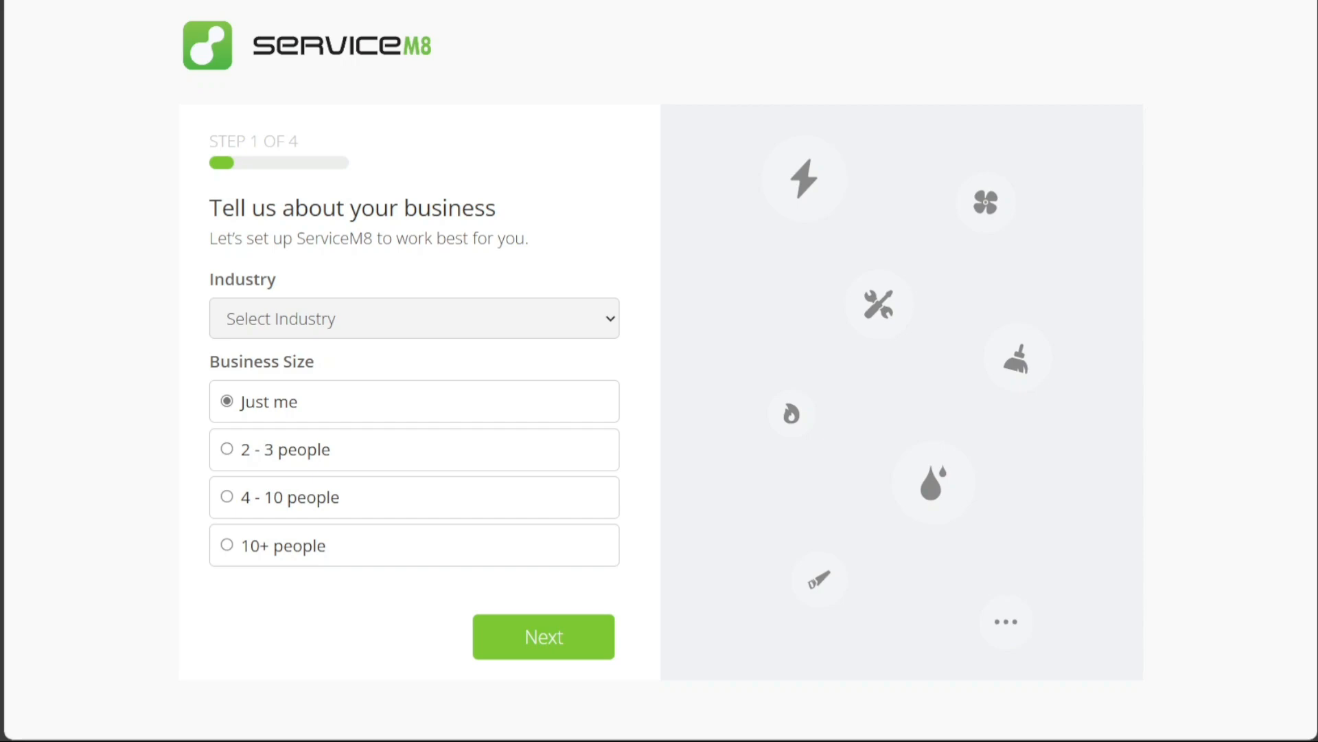
mouse_move(238, 44)
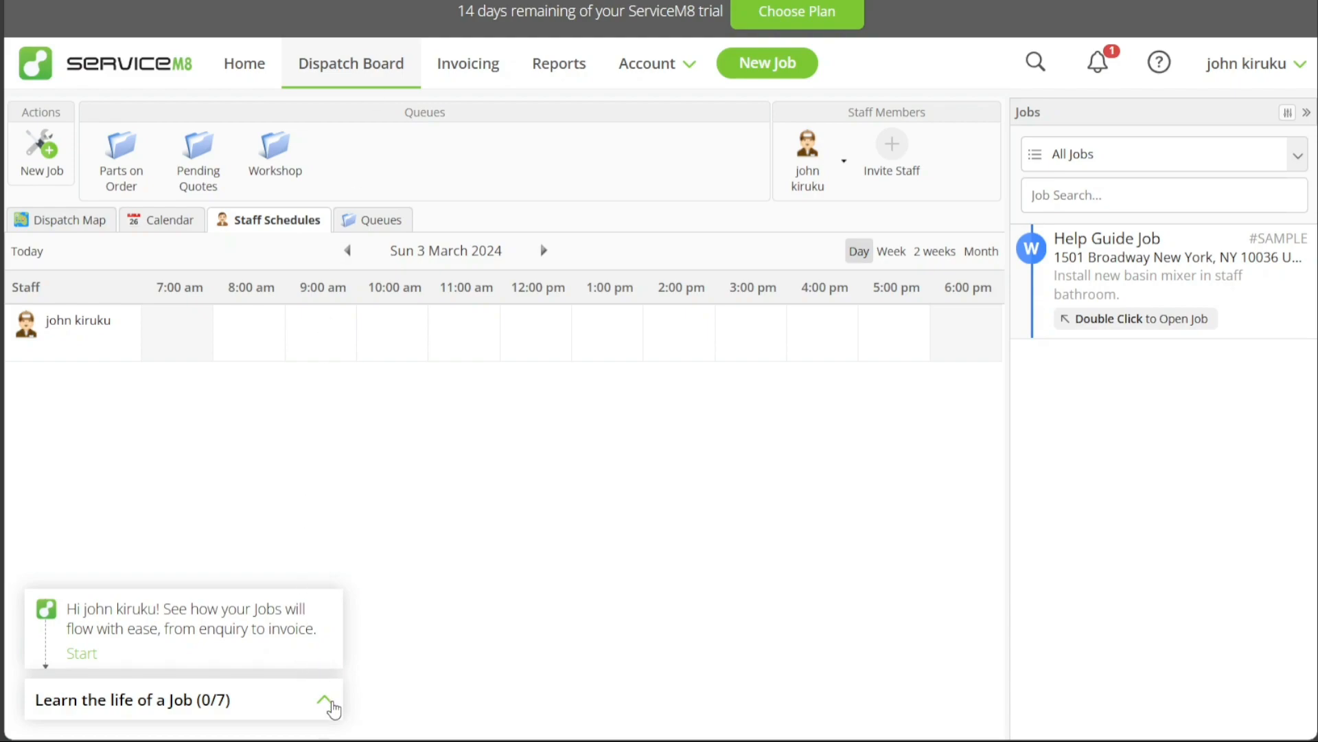
Expand and collapse the 'Learn the life of a Job' checklist, then go to the Home dashboard
click(326, 702)
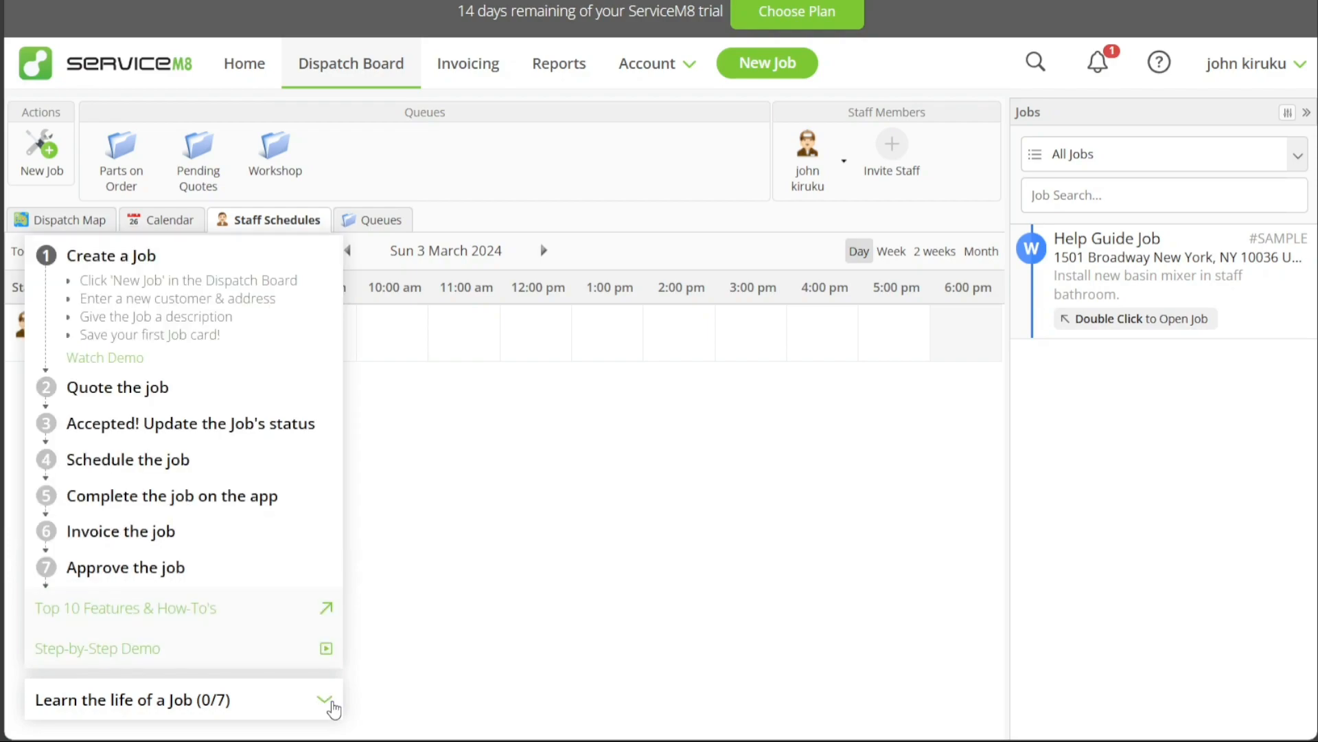
click(326, 699)
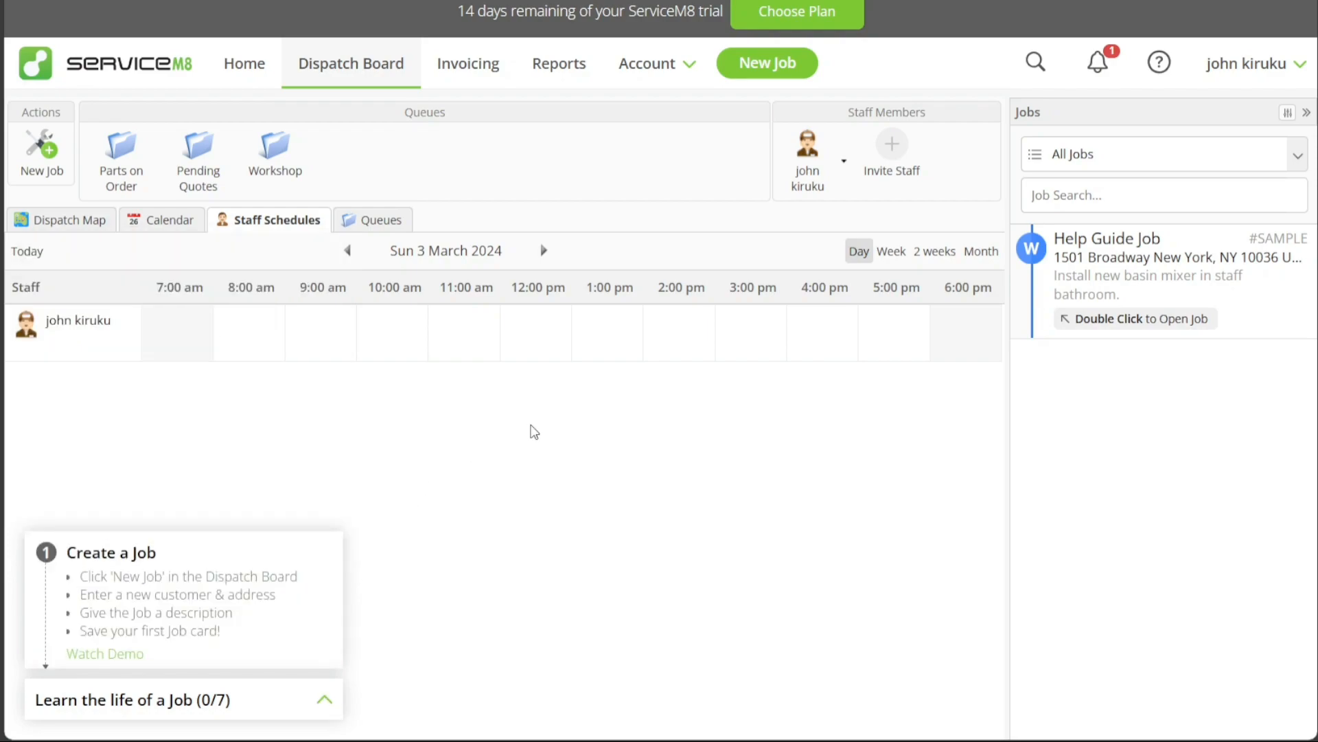
mouse_move(766, 62)
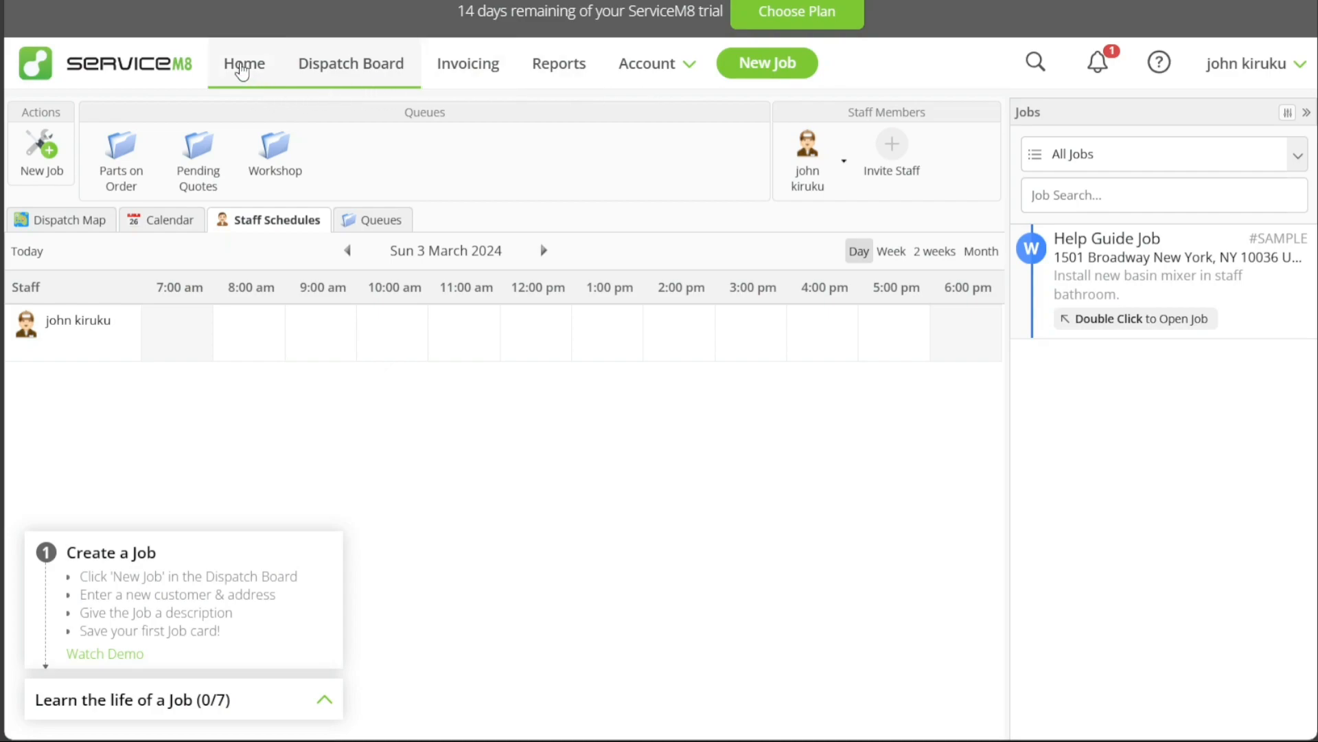
click(244, 63)
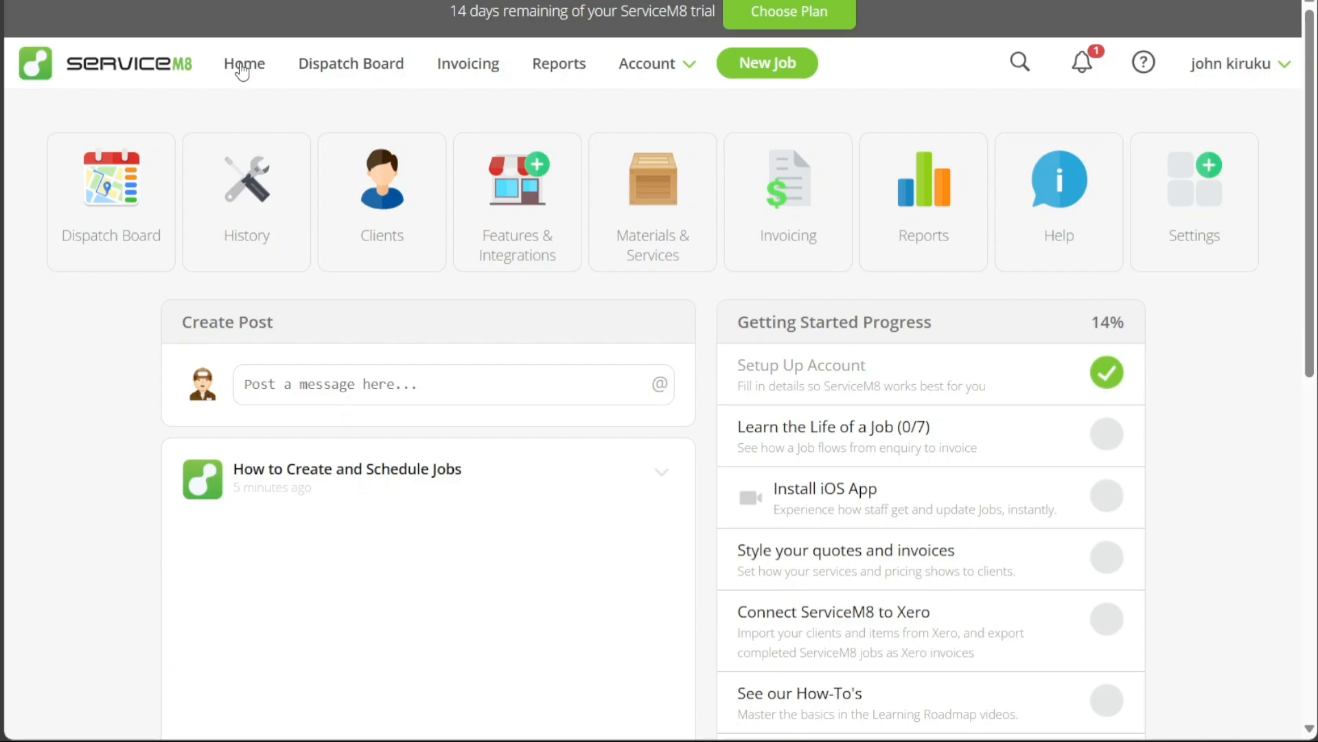
Visit the Dispatch Board and Invoicing summary, collapse its help panel, and show the Reports Business Dashboard
click(351, 63)
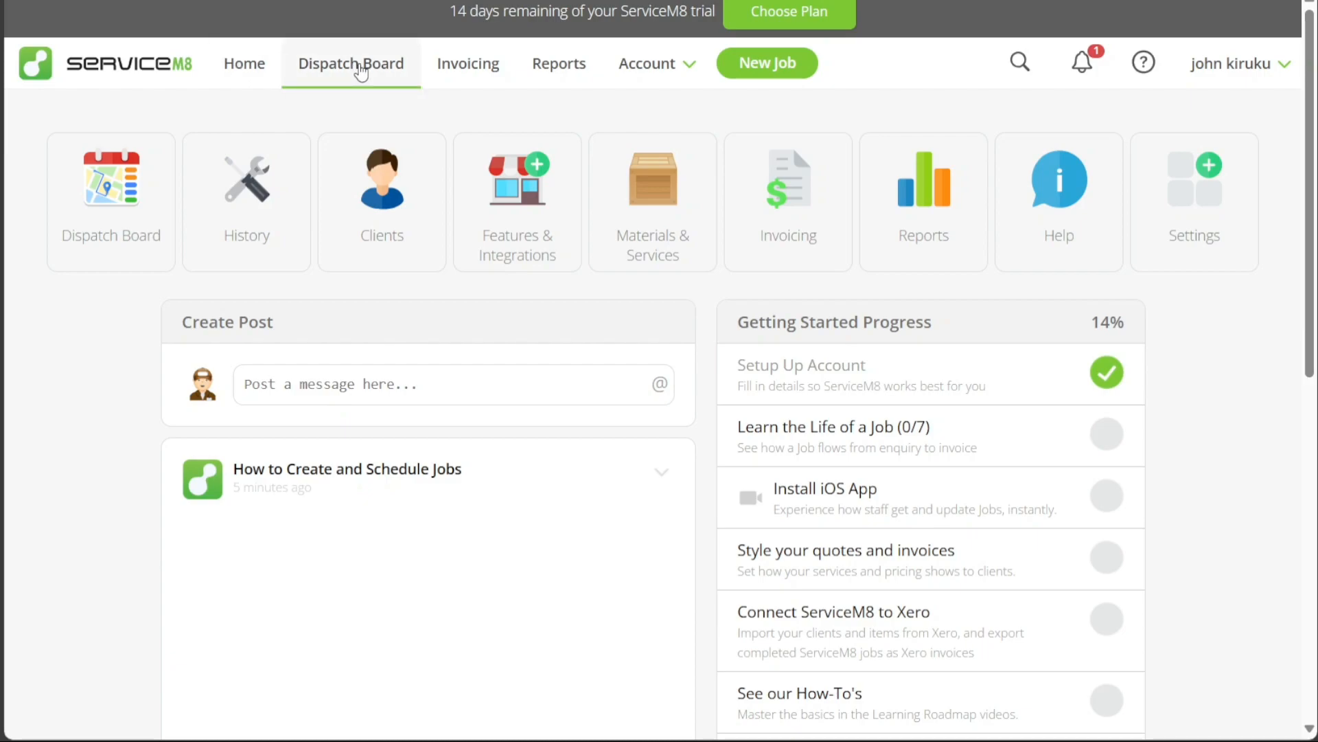
click(350, 63)
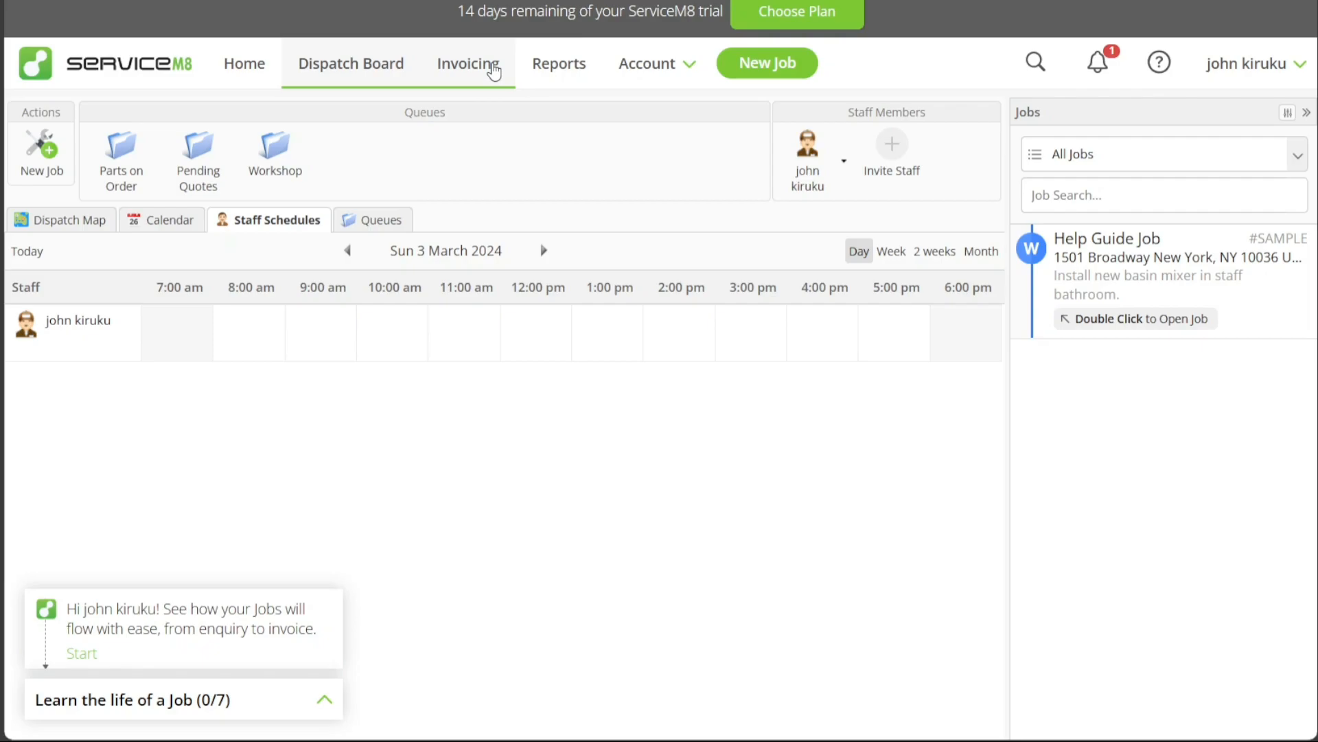
click(467, 64)
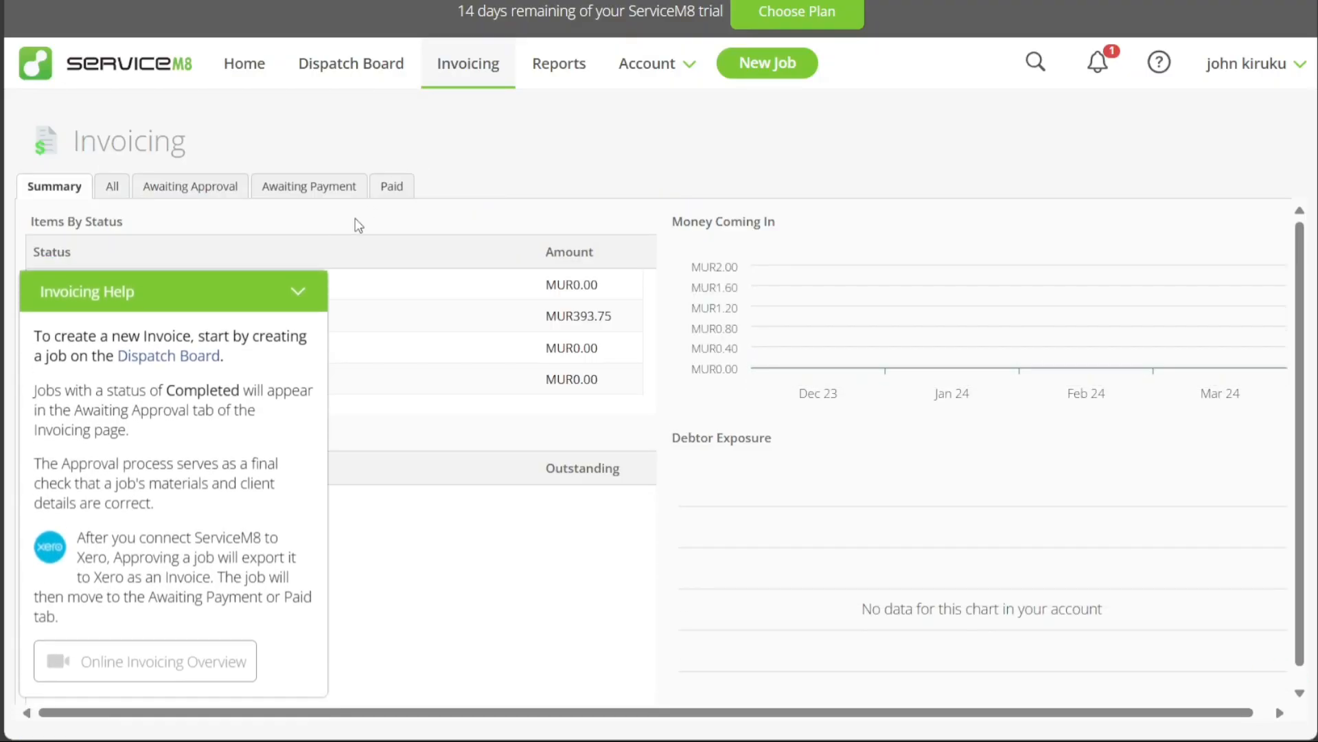
click(297, 291)
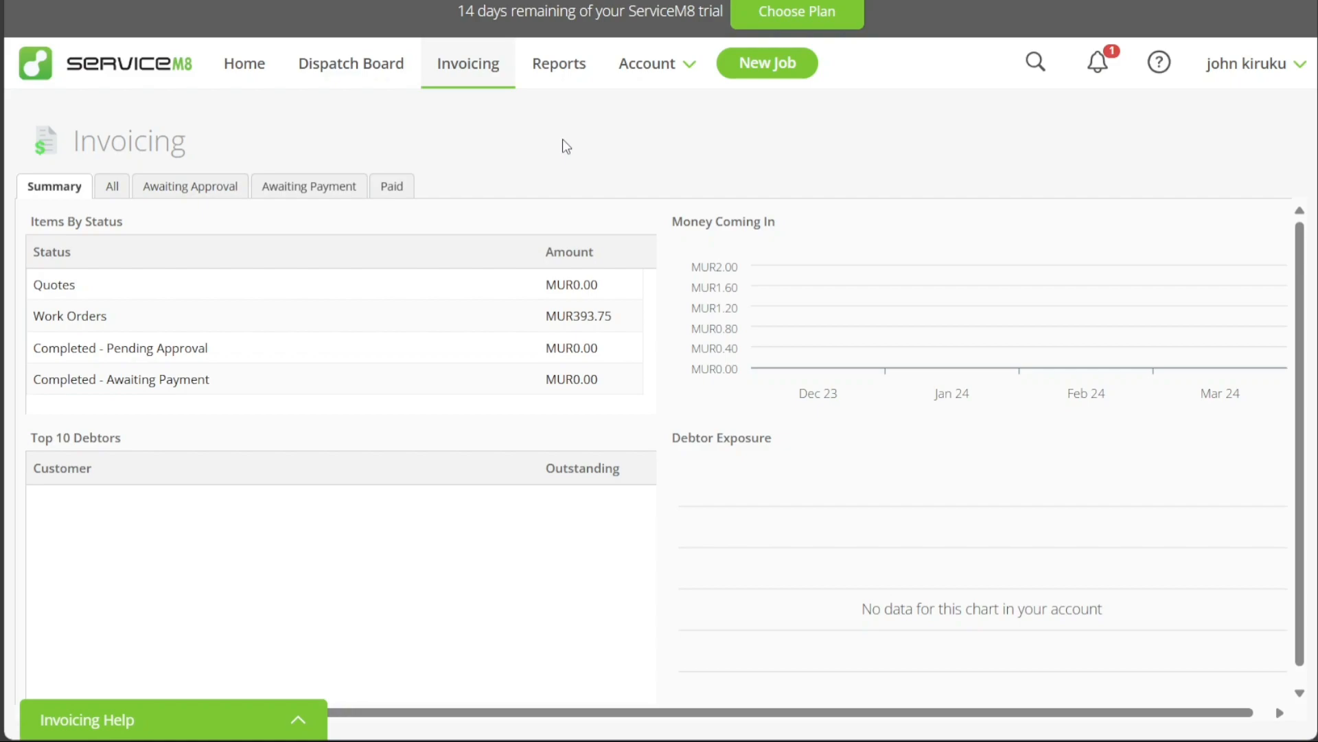
mouse_move(559, 63)
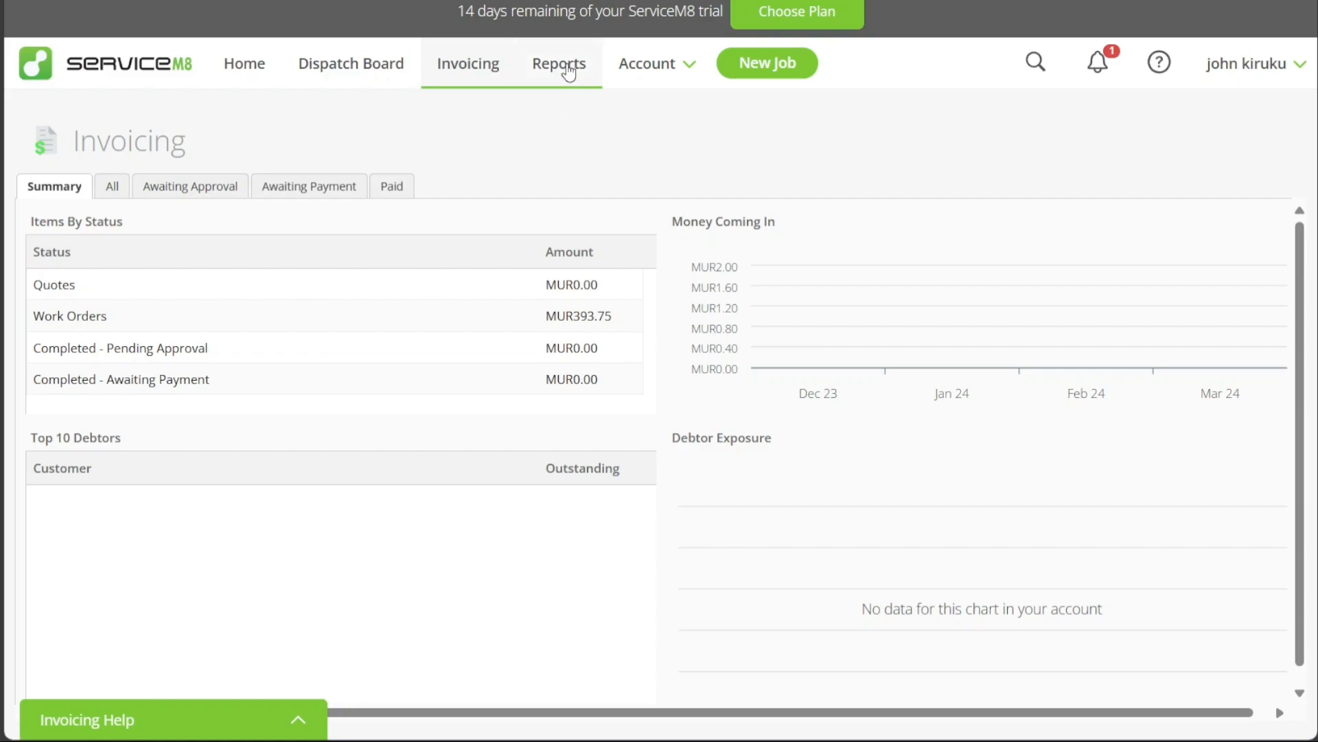
click(559, 64)
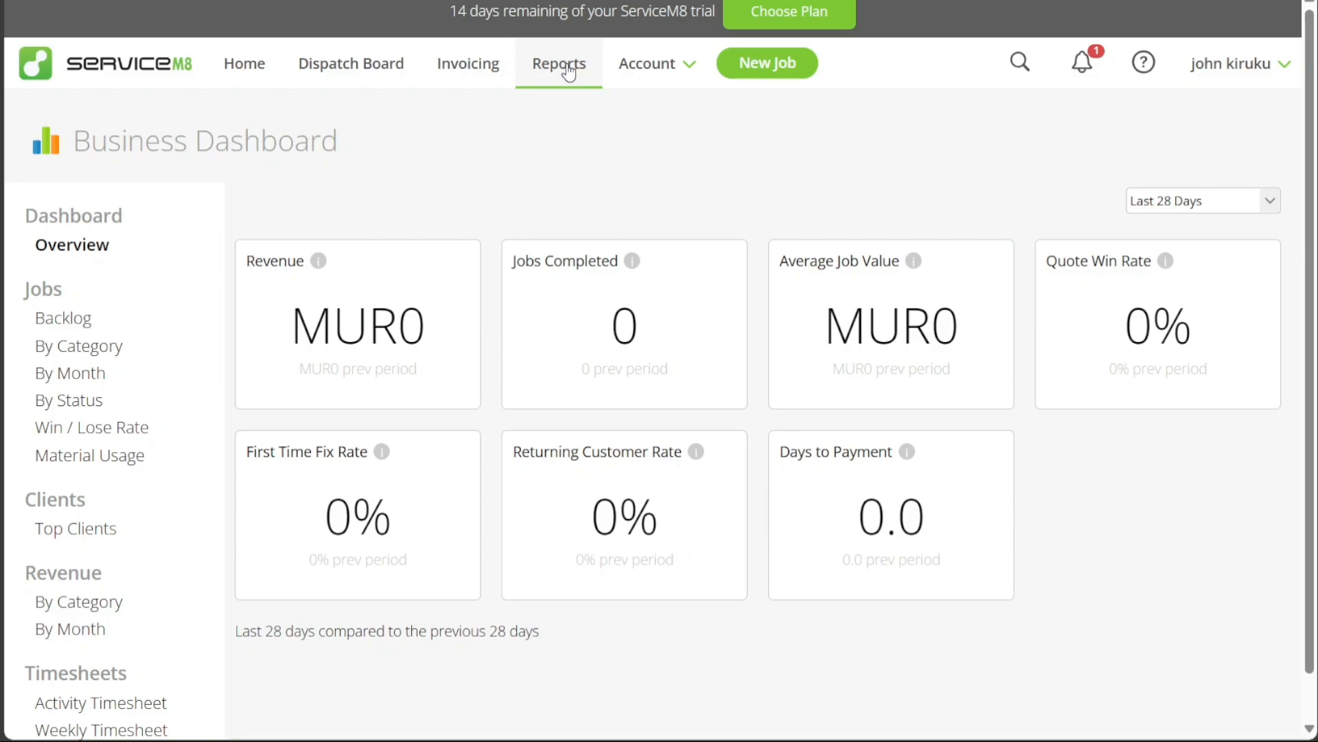
click(647, 63)
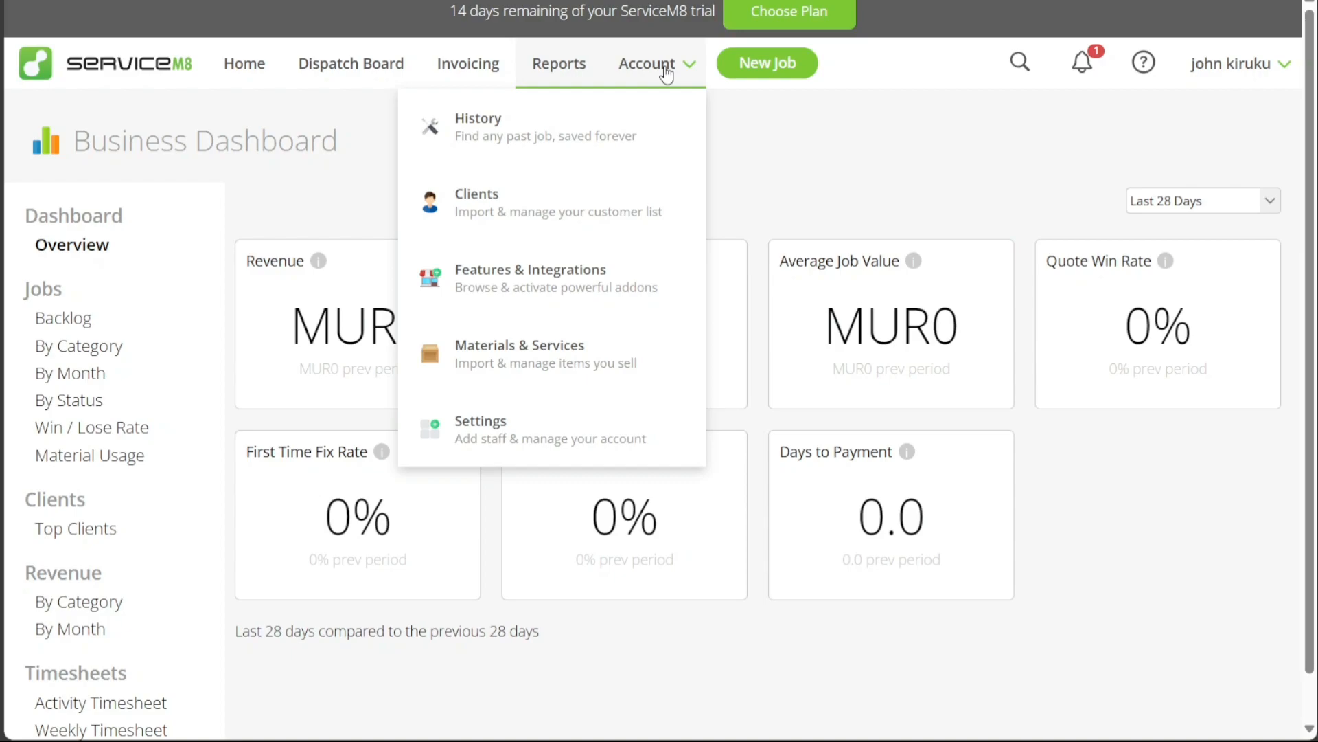
mouse_move(781, 77)
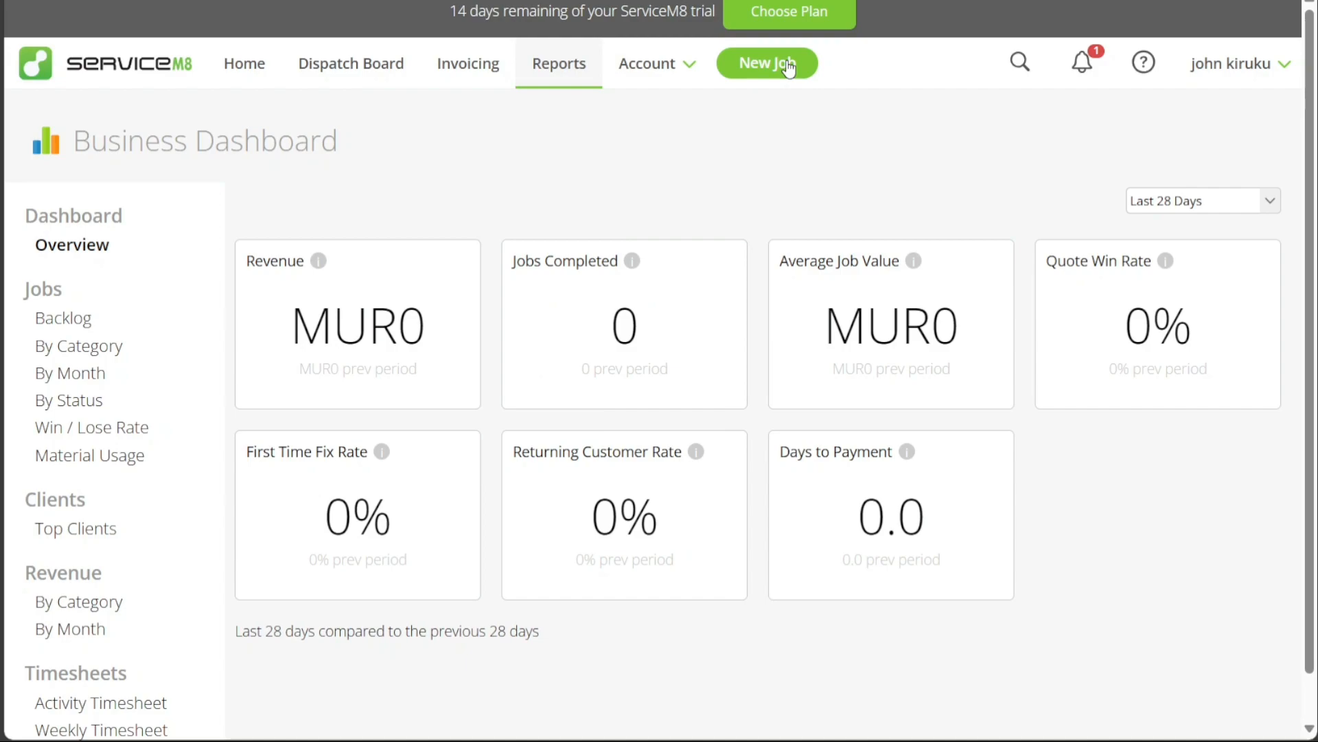
mouse_move(777, 67)
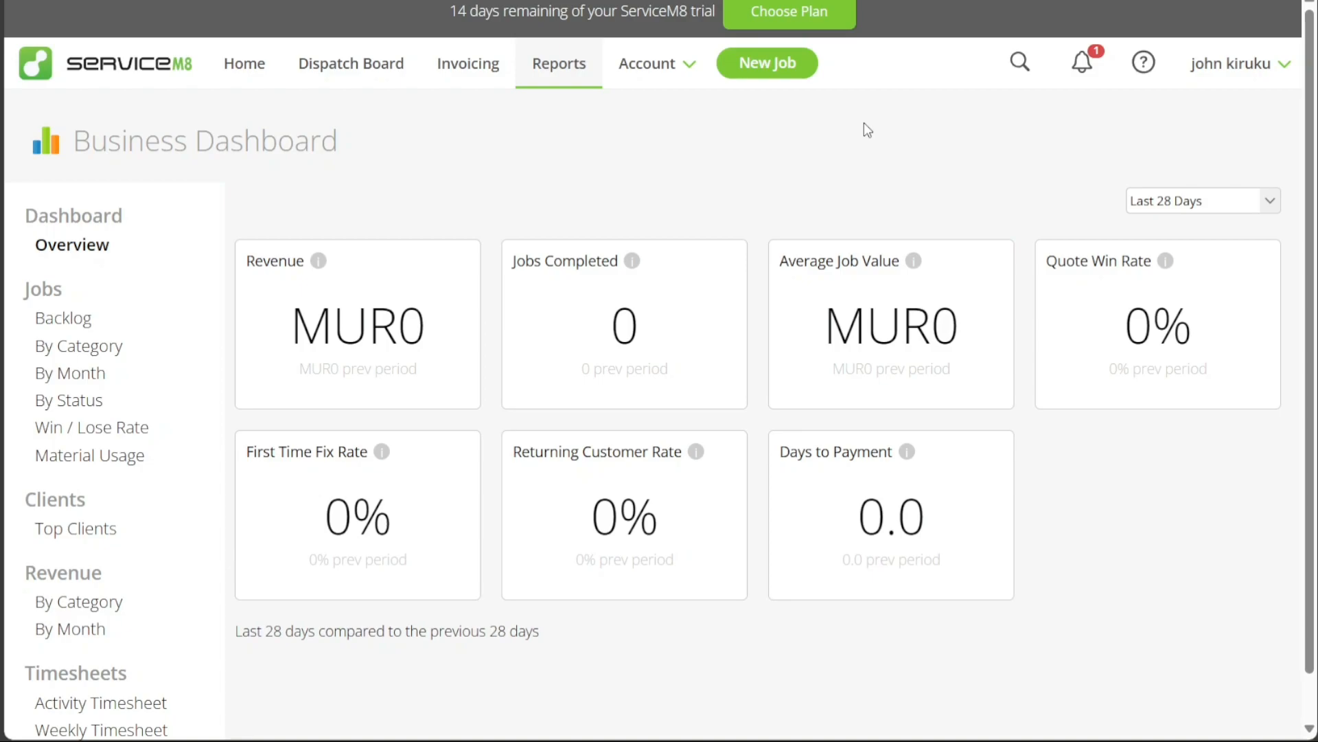
mouse_move(569, 142)
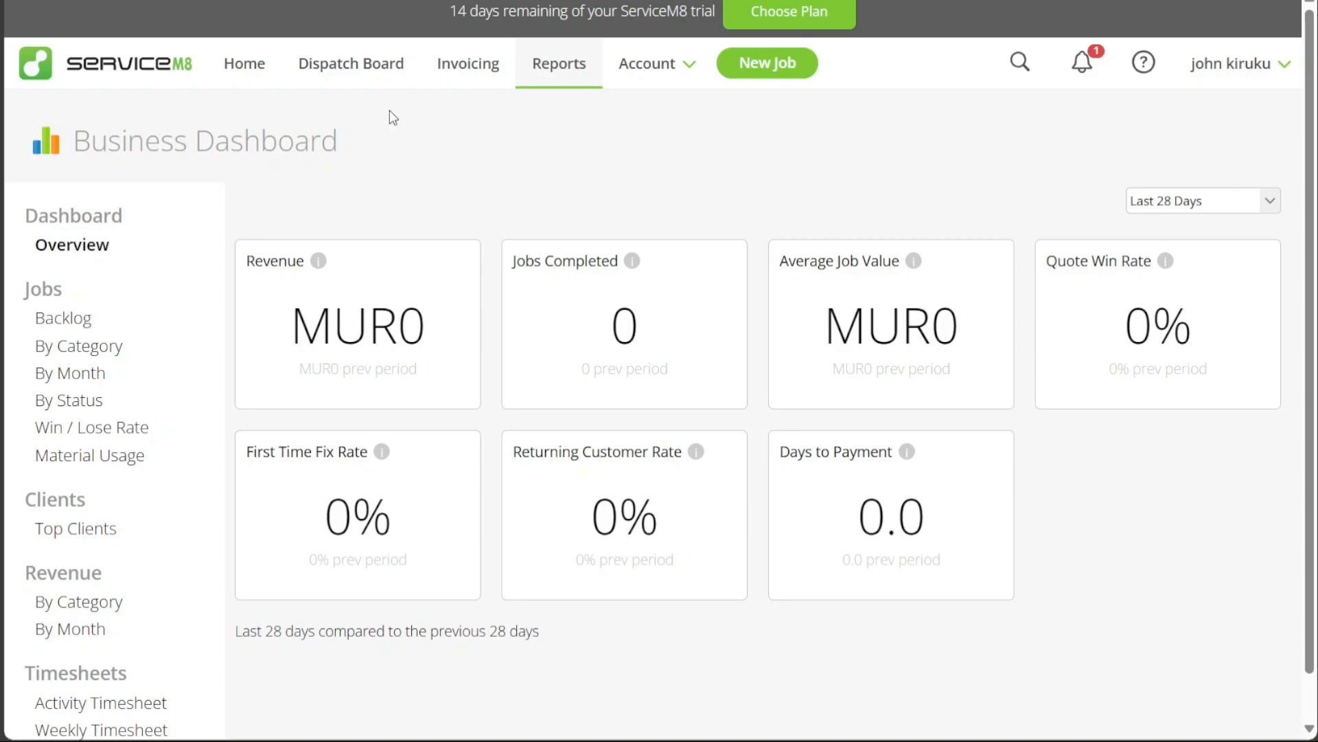
mouse_move(374, 120)
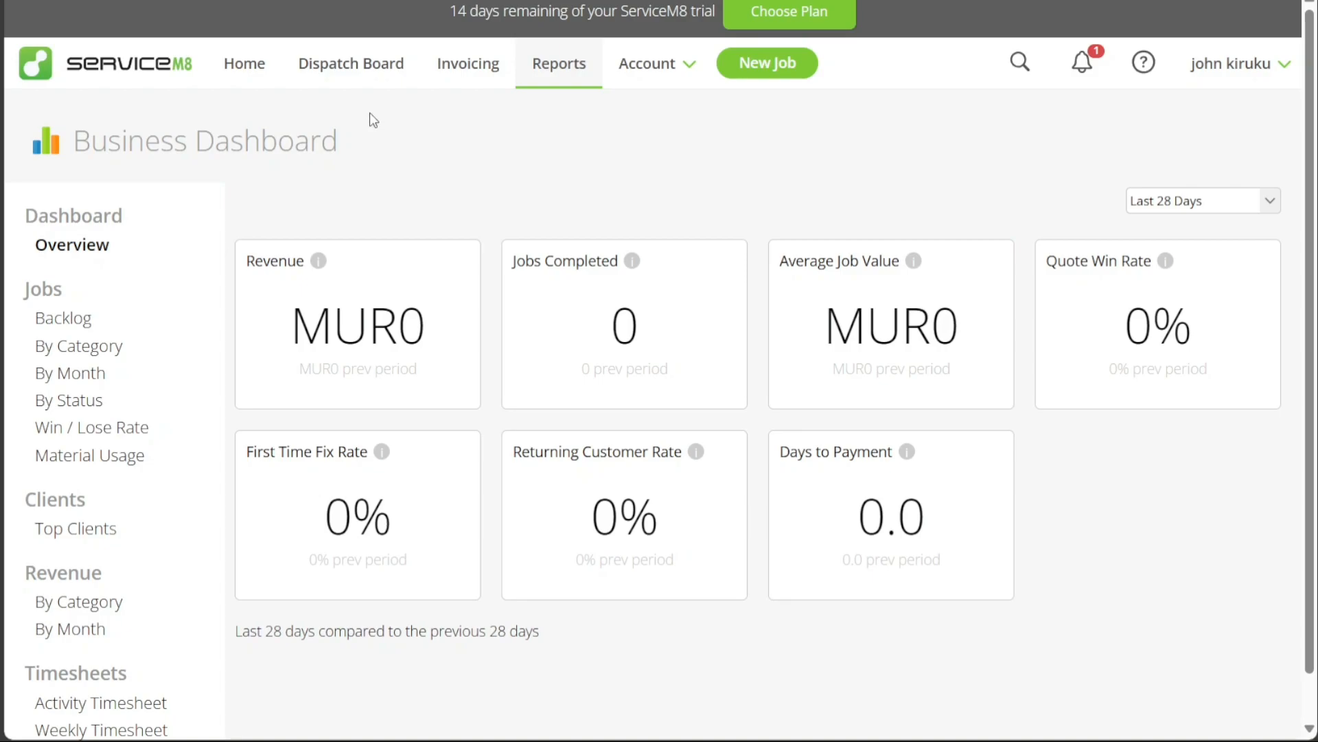
From Home, go to the Clients list and start a New Client showing its billing details
click(244, 63)
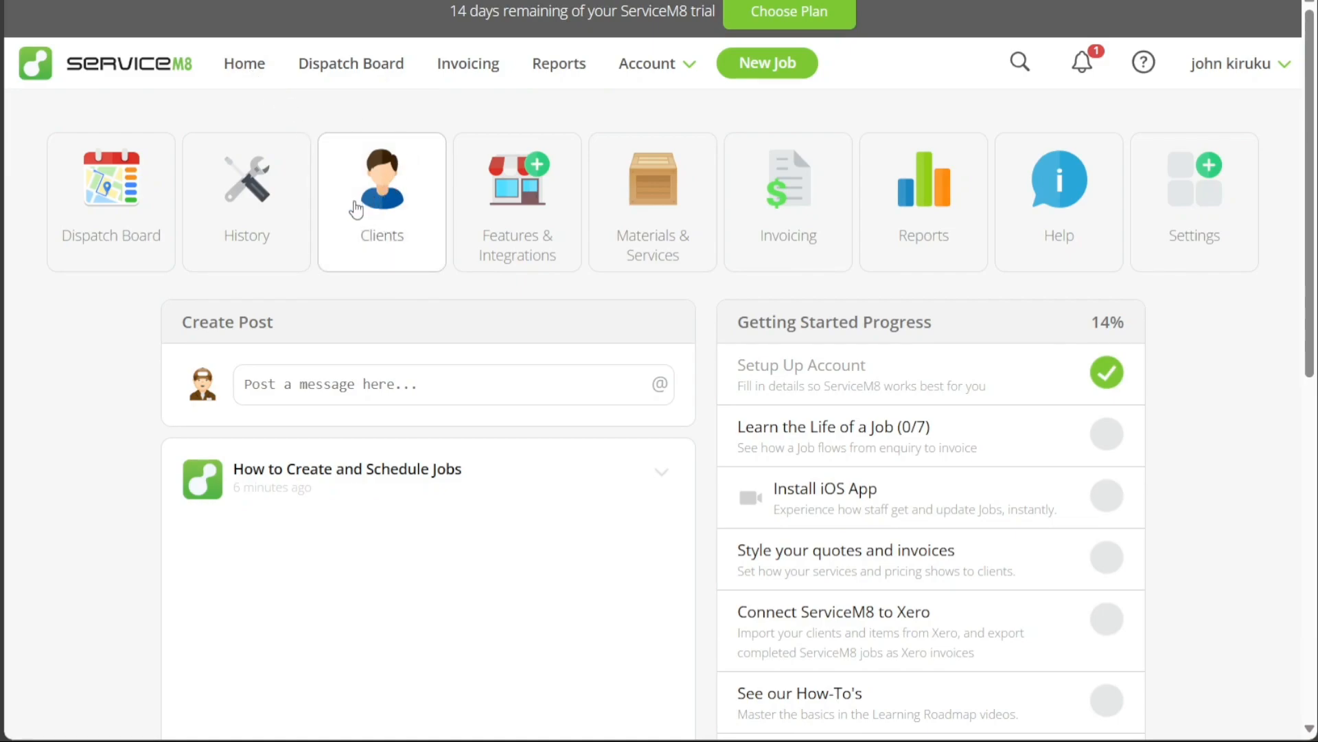
mouse_move(402, 219)
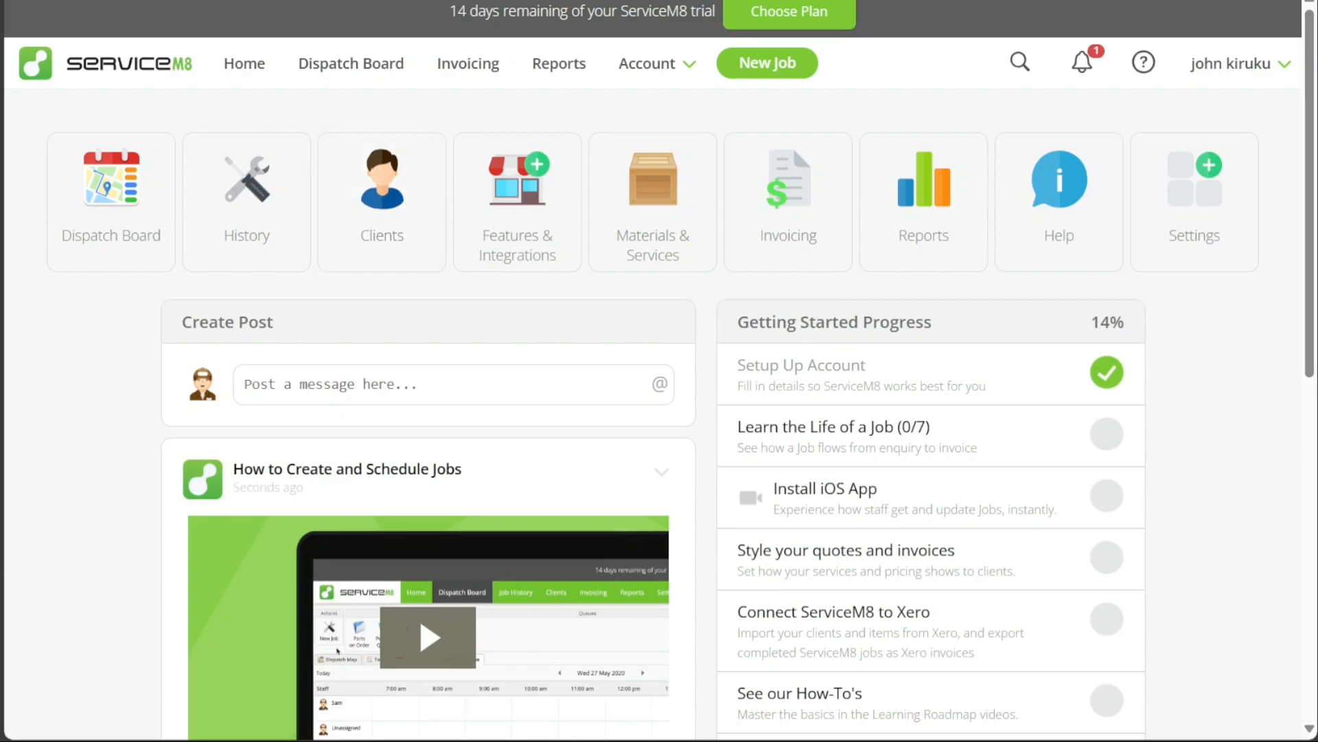
click(380, 202)
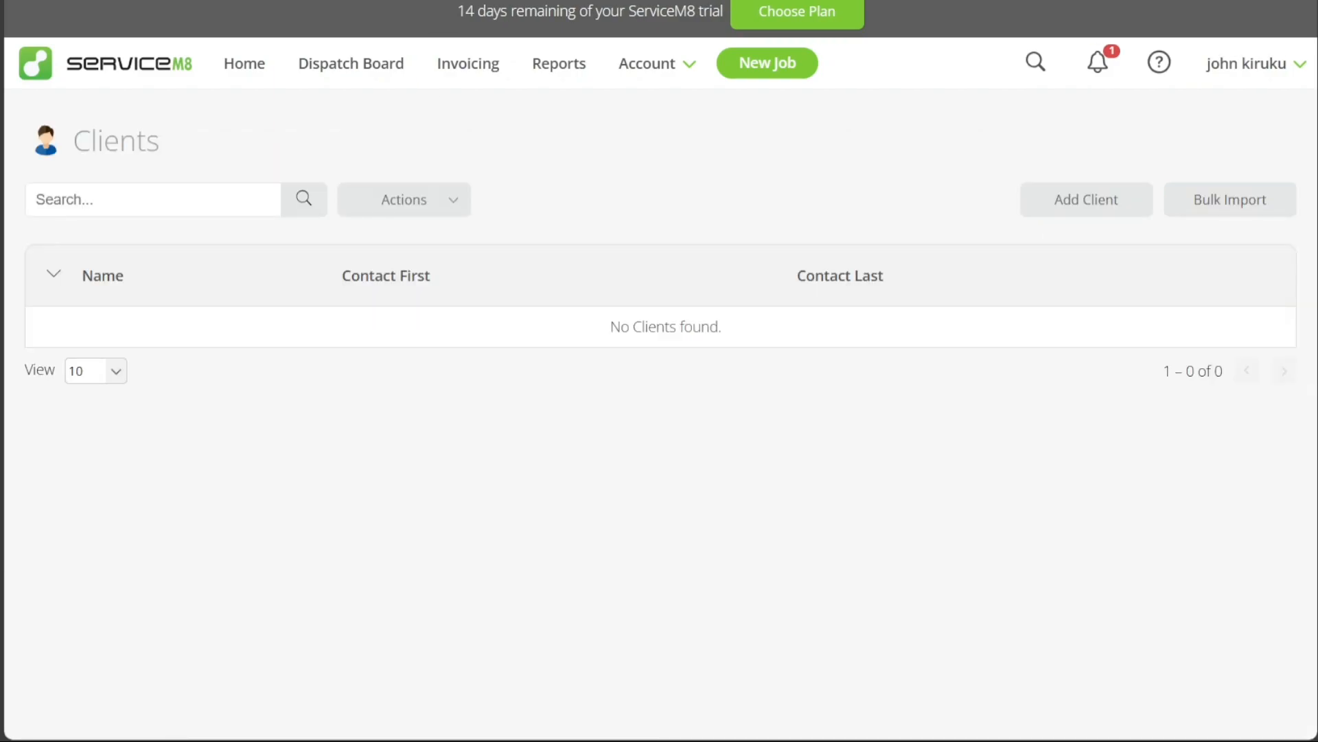
mouse_move(984, 233)
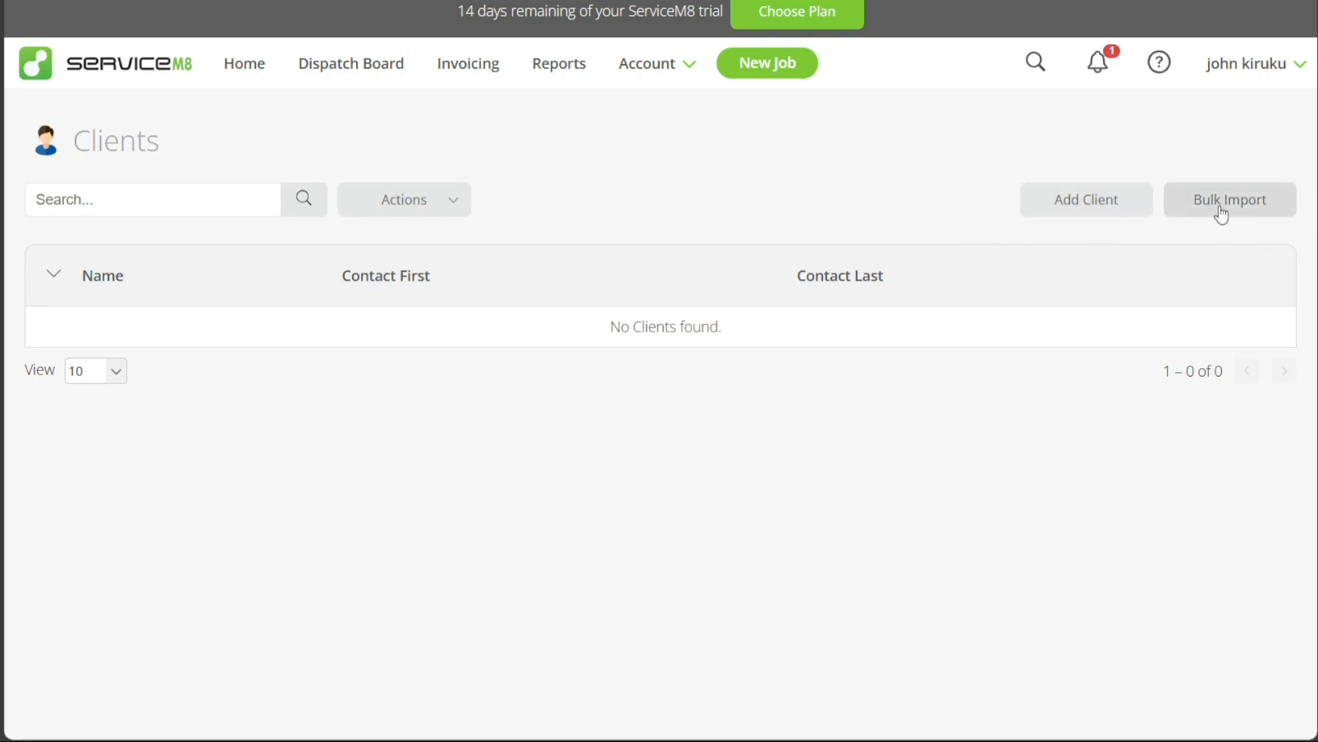
mouse_move(1085, 199)
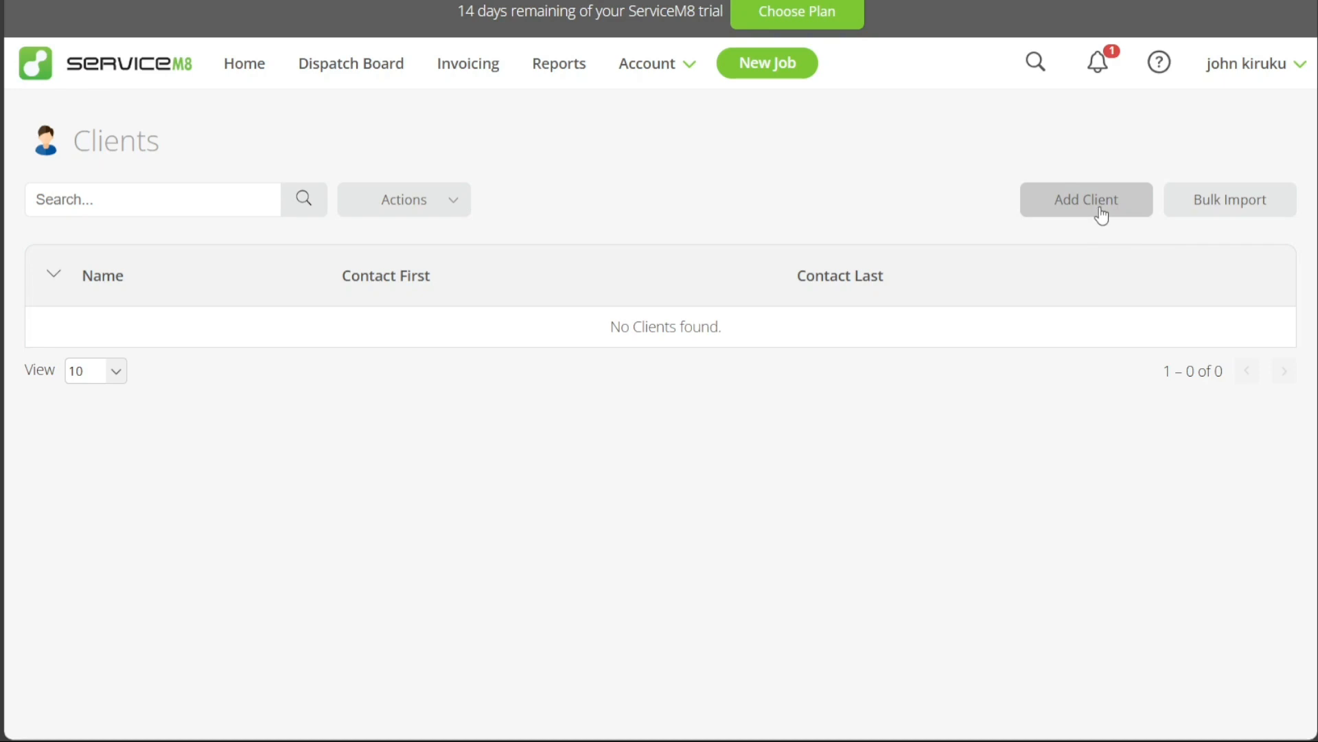
mouse_move(1183, 217)
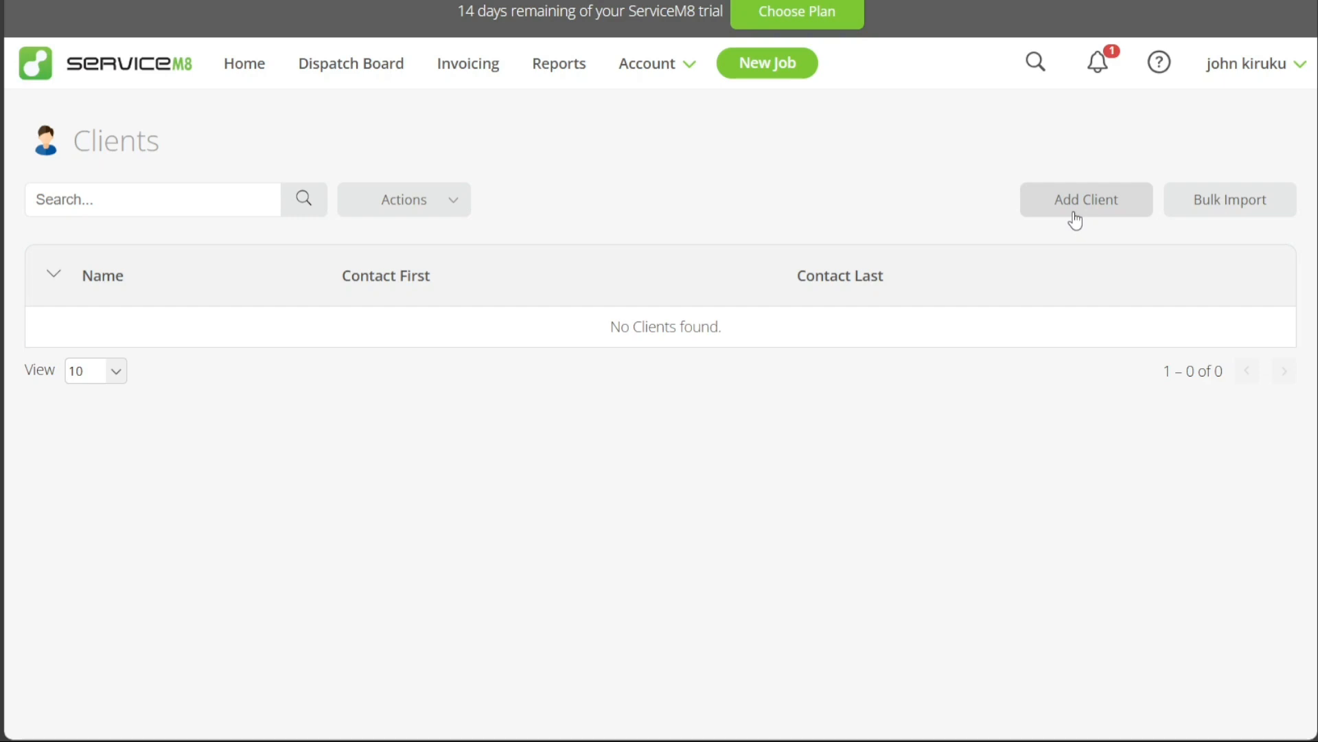
click(1085, 199)
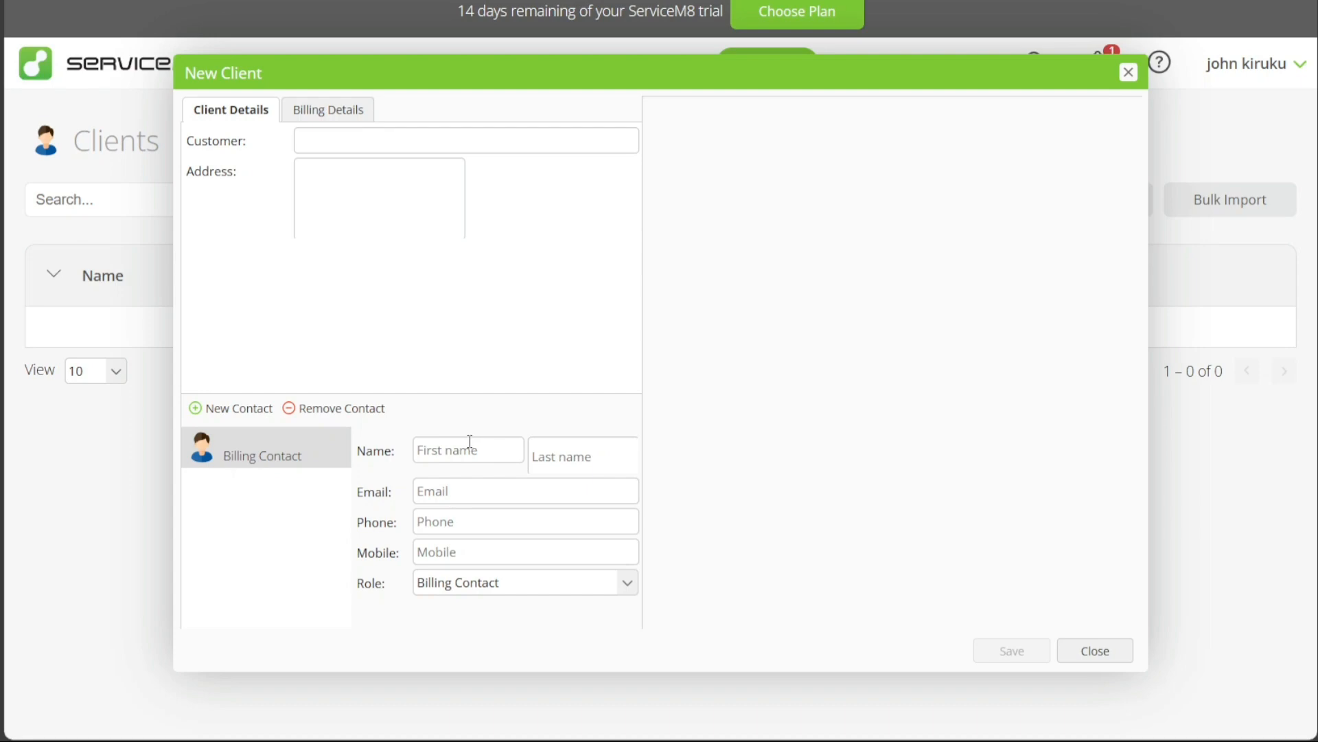
click(327, 110)
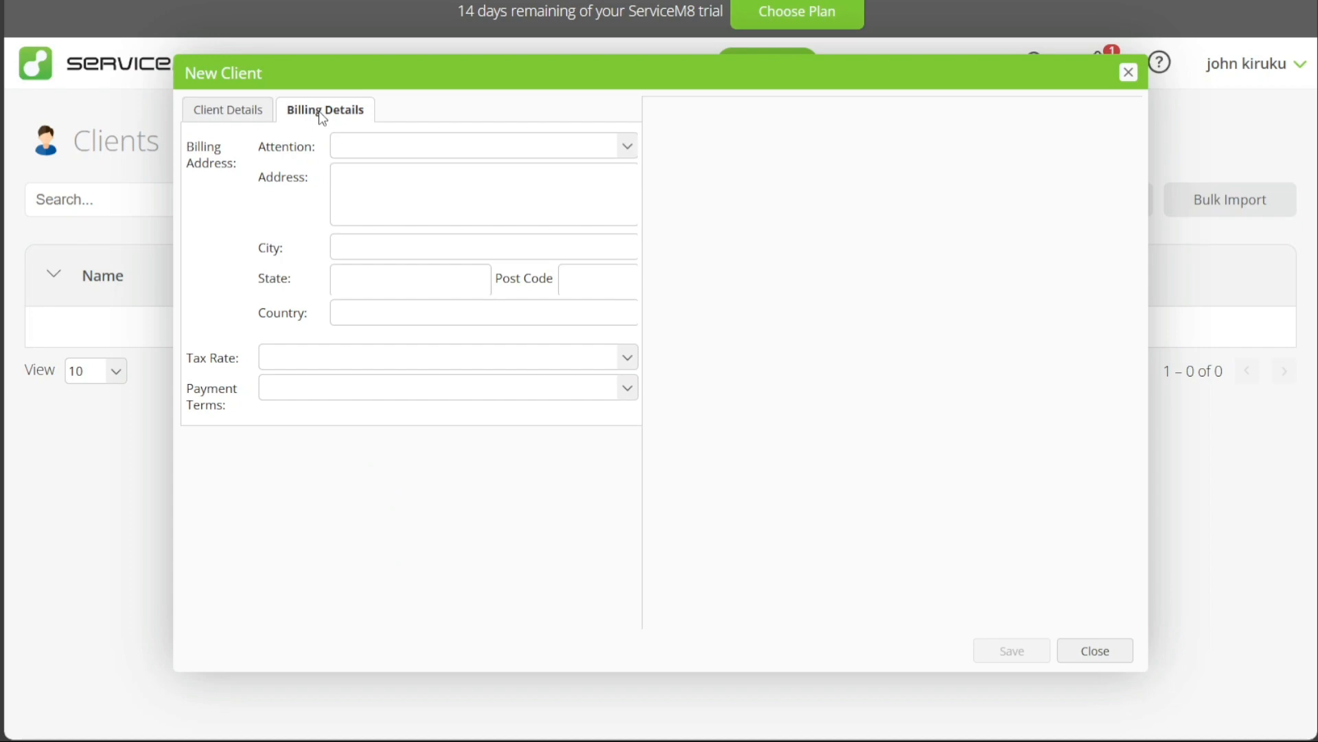
mouse_move(336, 260)
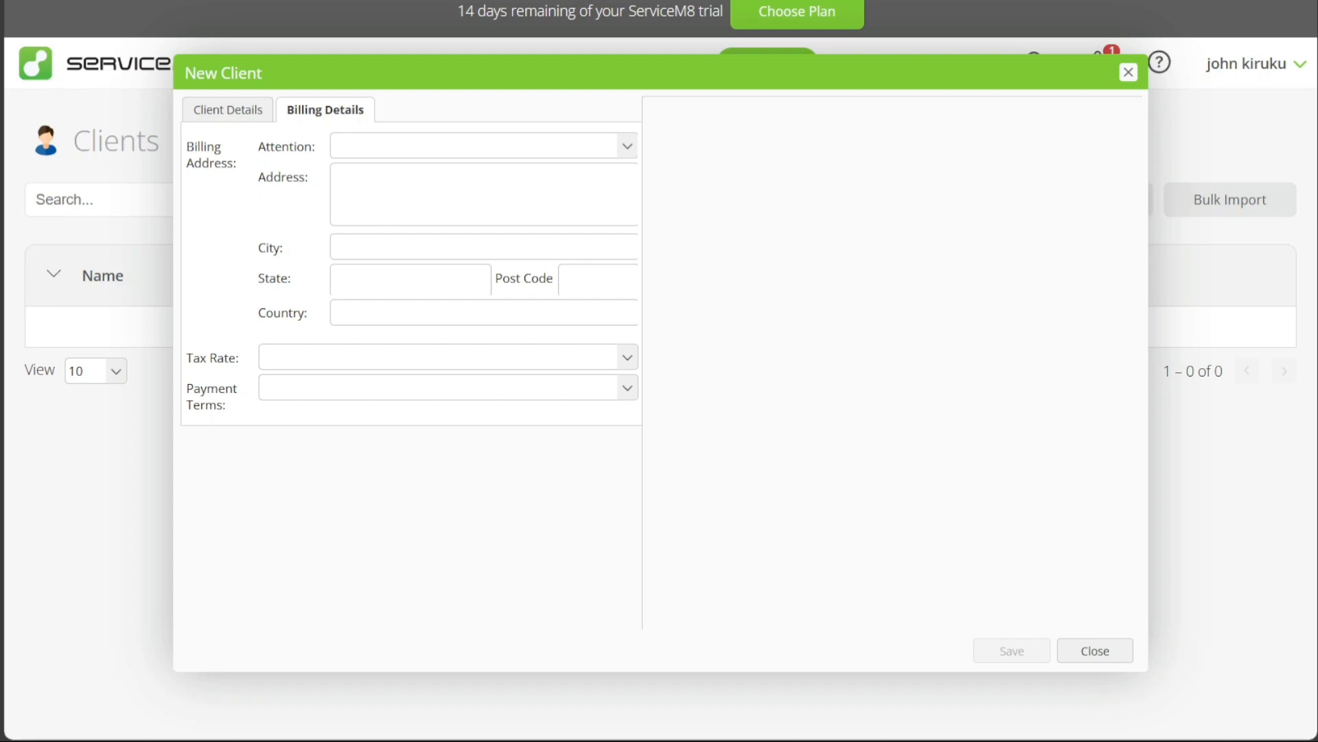
mouse_move(348, 305)
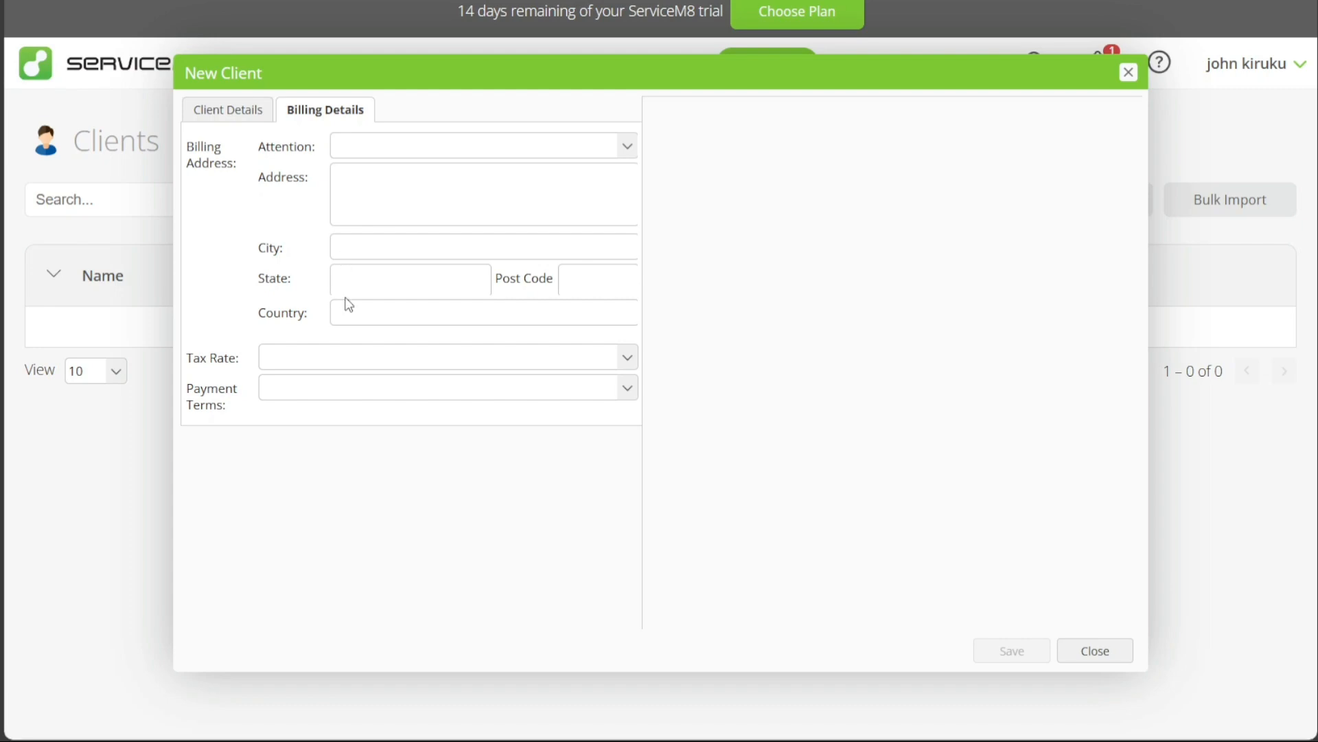
mouse_move(408, 356)
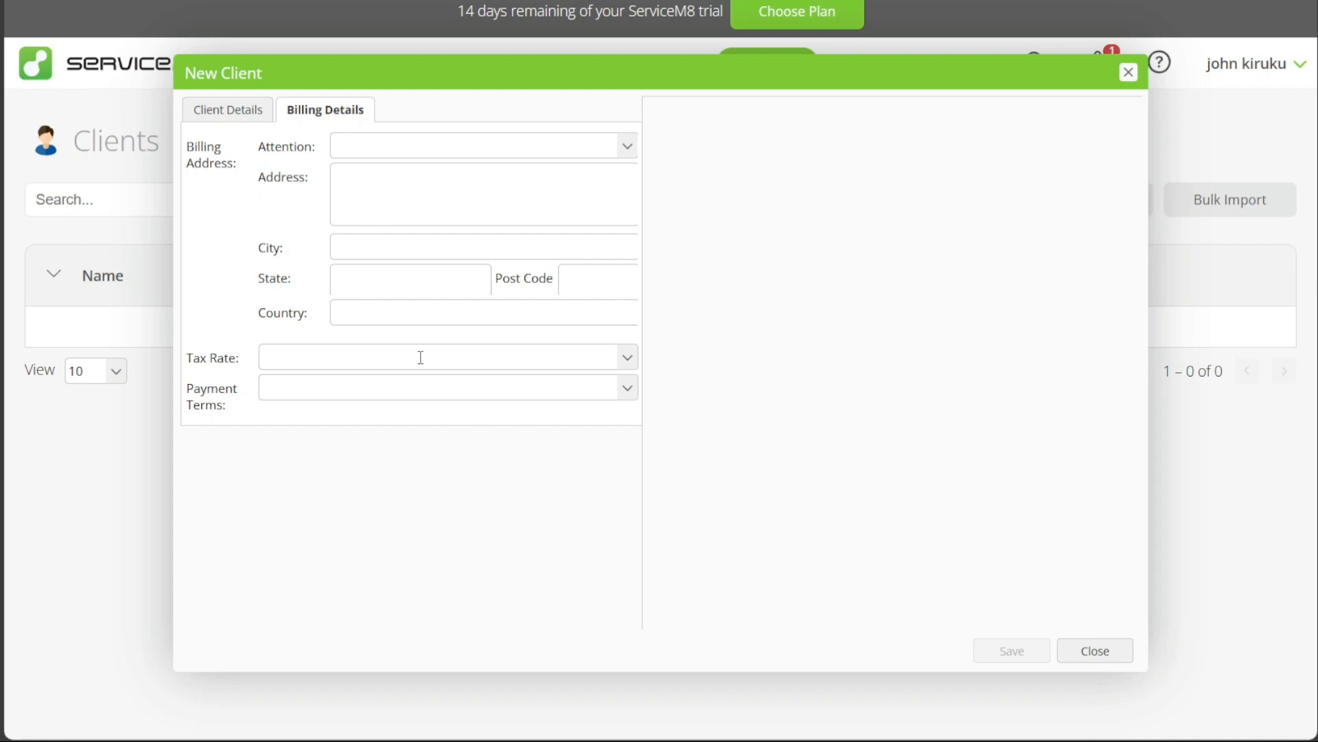
mouse_move(322, 392)
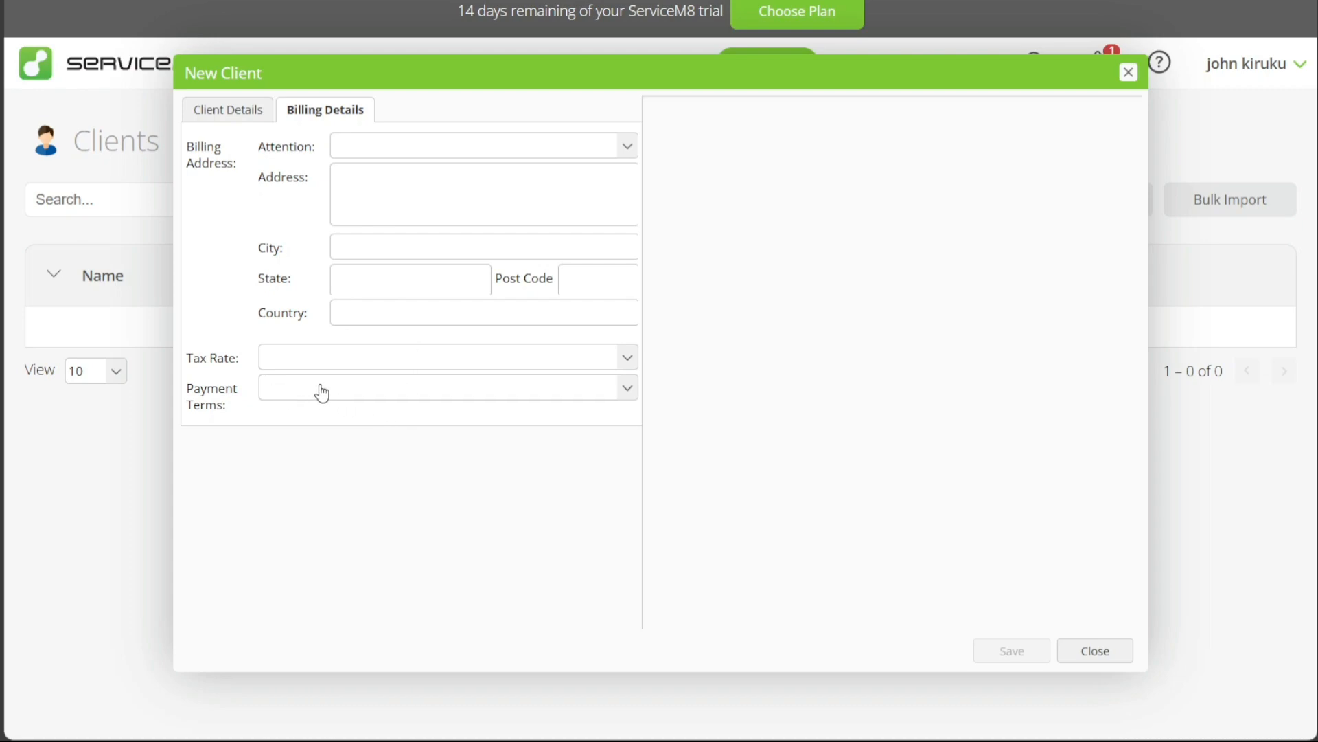
mouse_move(317, 390)
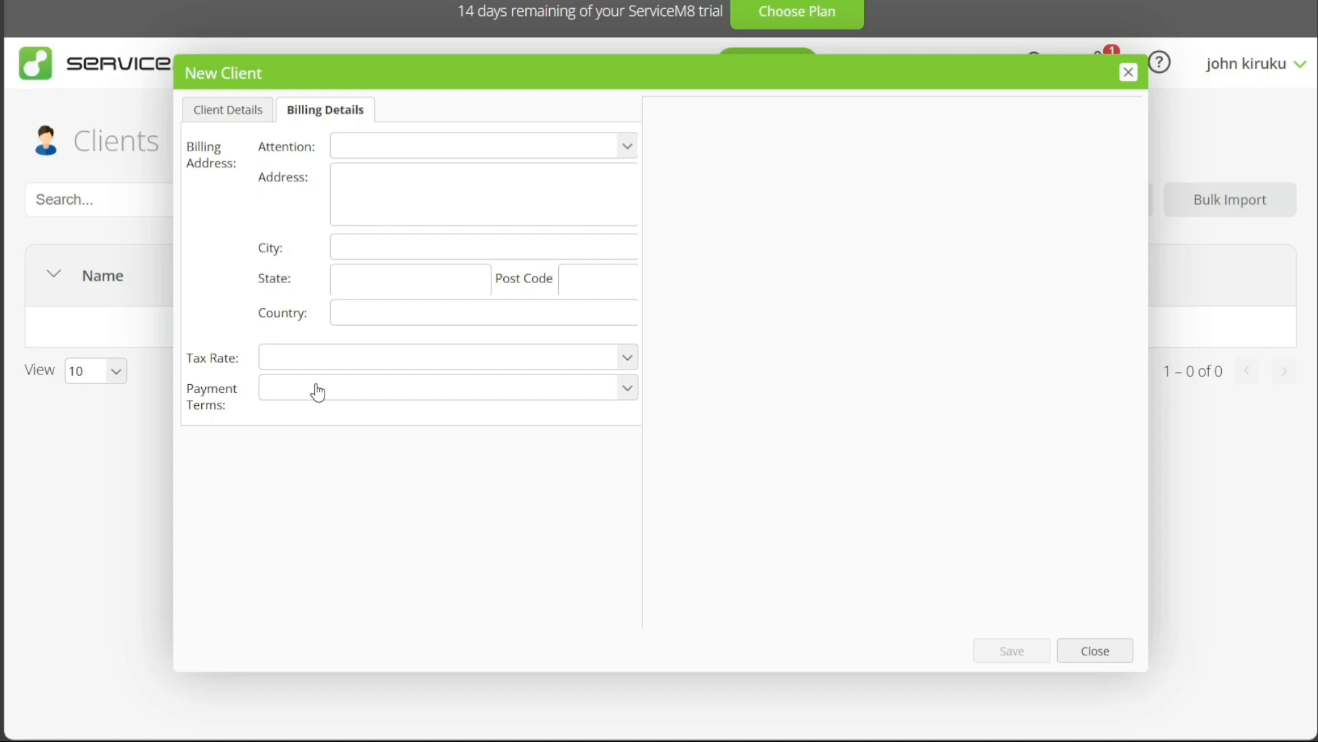
mouse_move(564, 498)
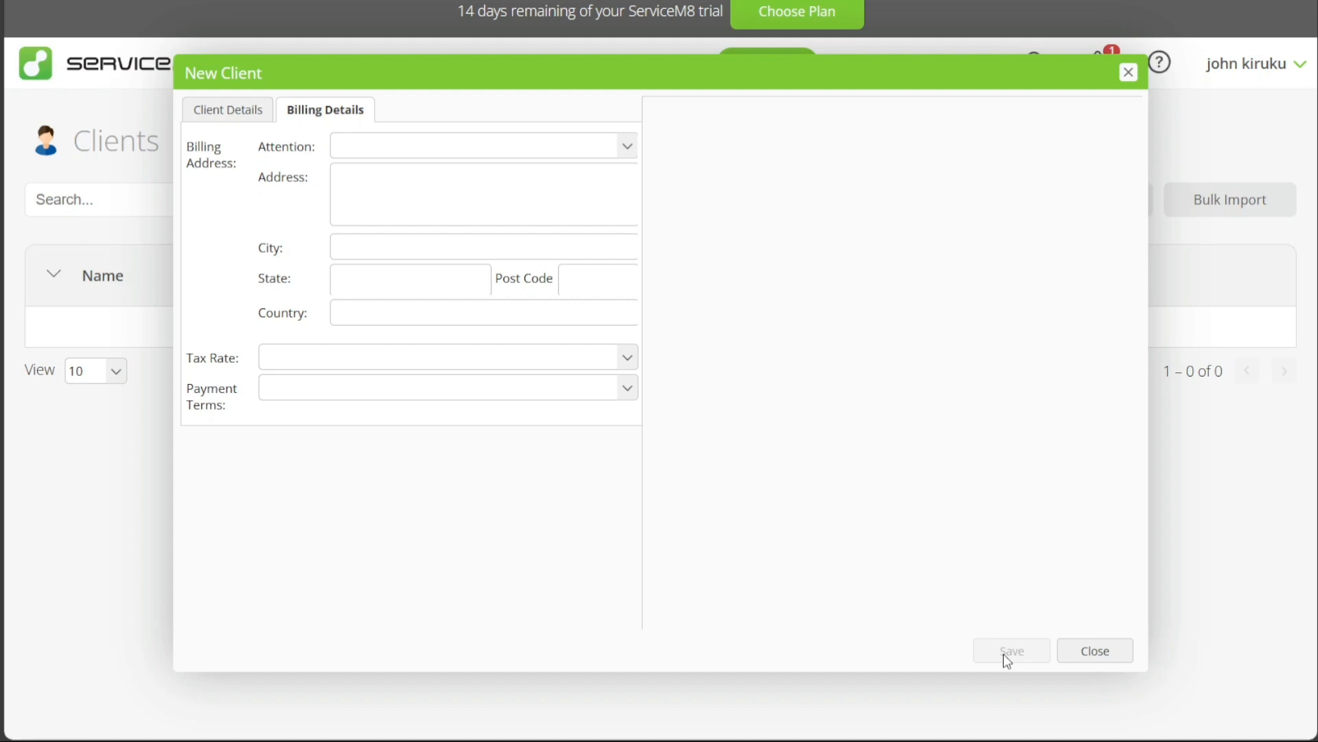
mouse_move(991, 532)
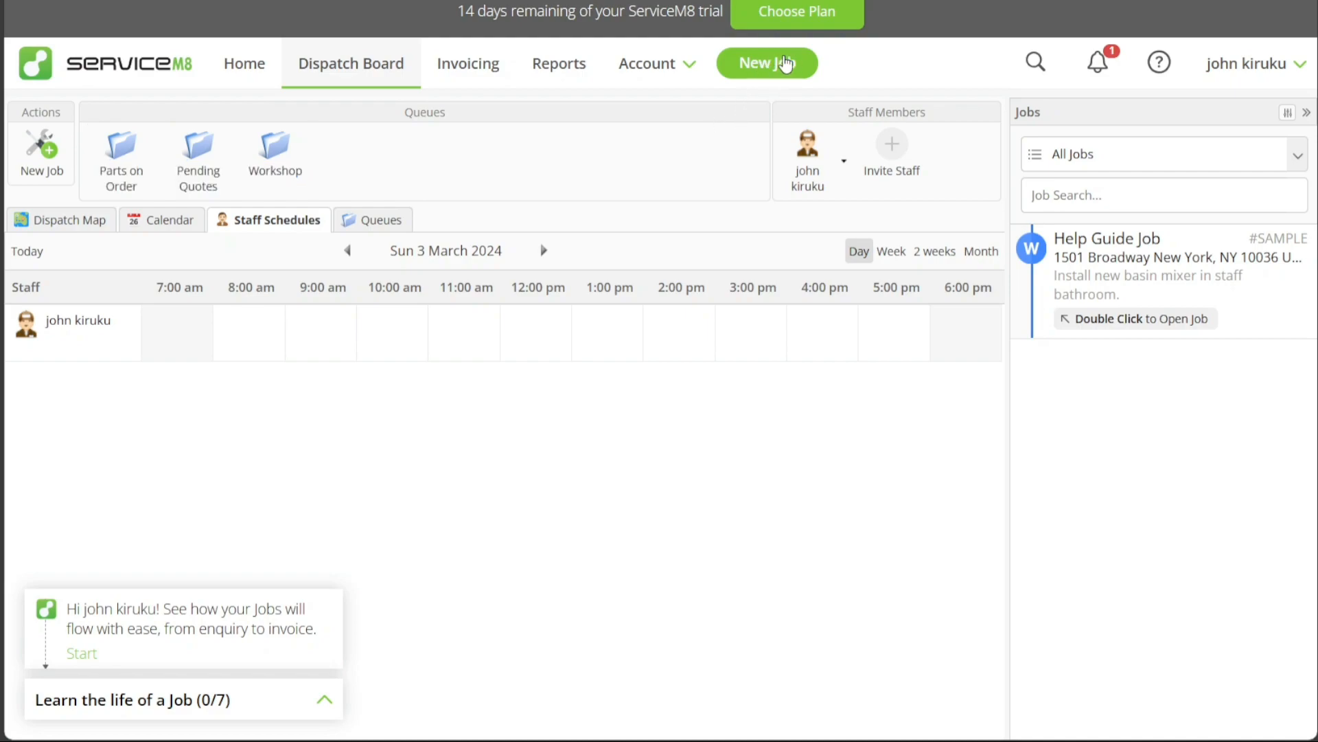
Start a new job so the blank Add Job form for Job #1 appears
click(766, 61)
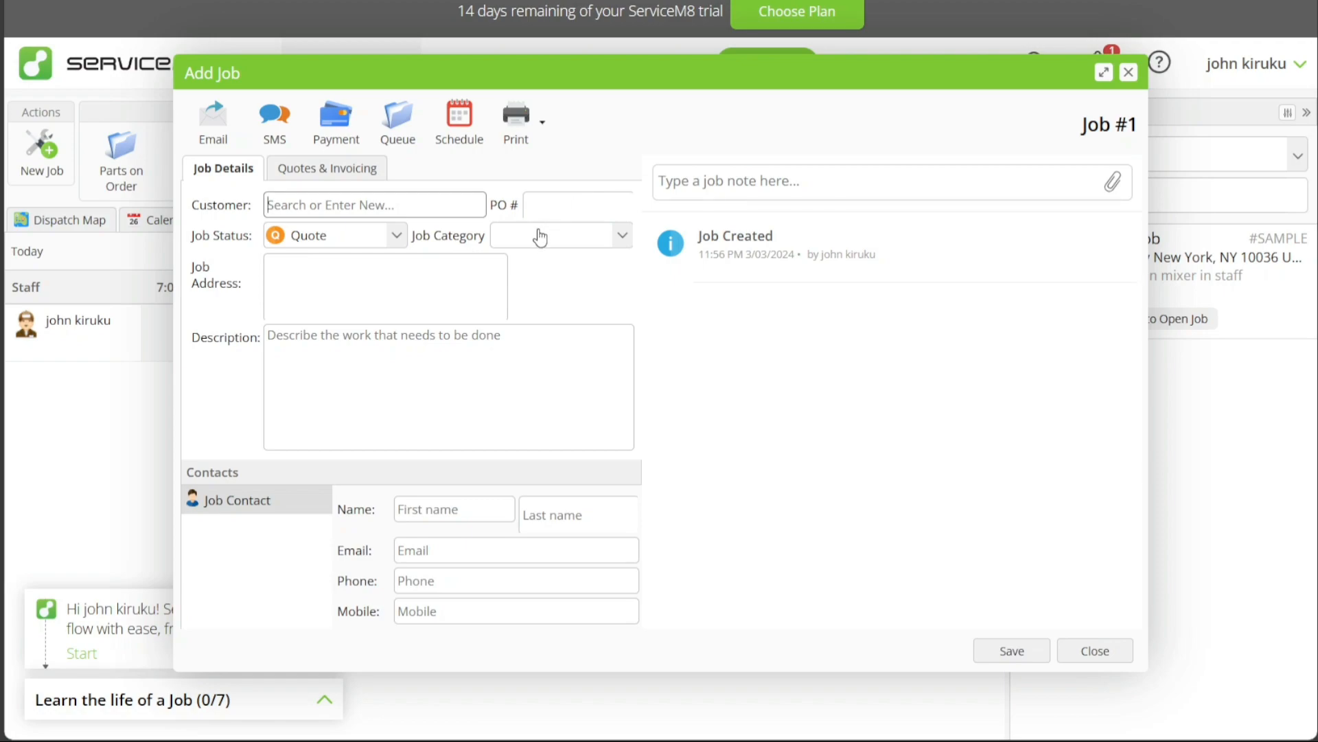
Review Job #1's status options keeping Quote, touch the contact first name, and show Quotes & Invoicing
click(576, 205)
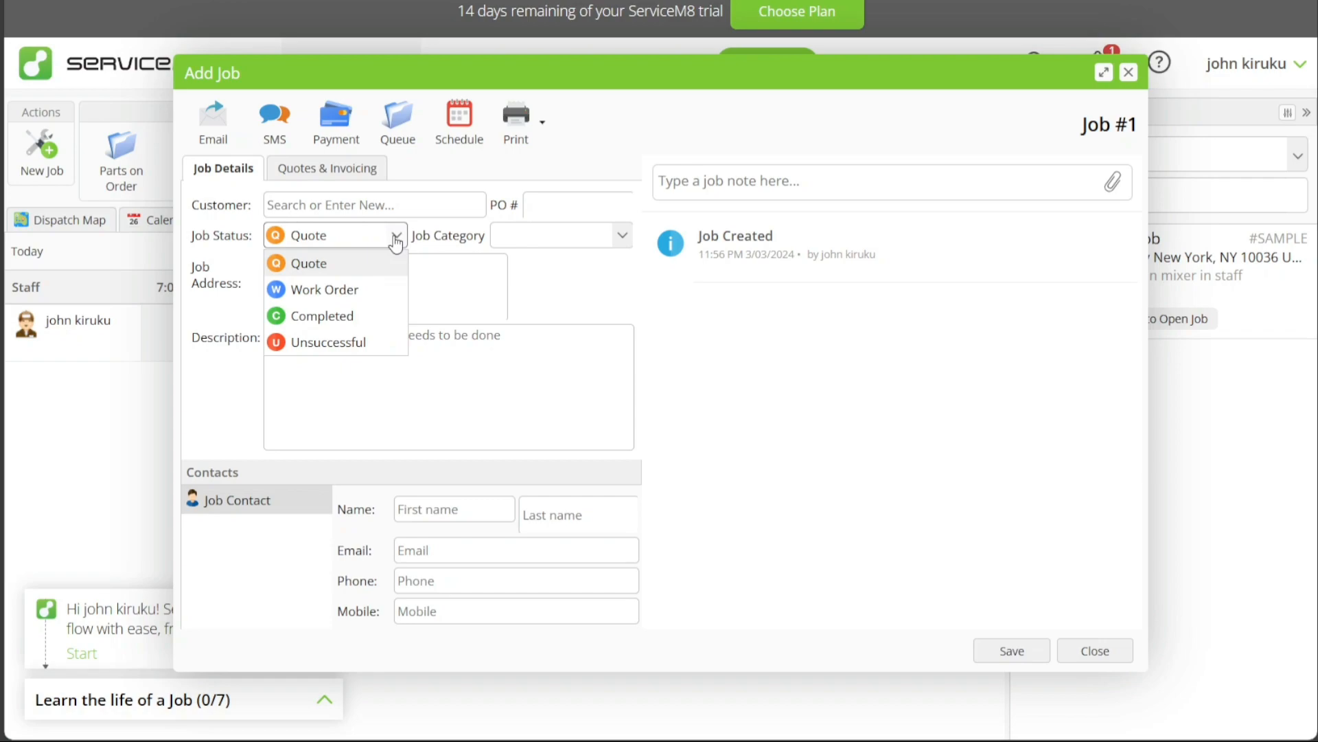
click(624, 235)
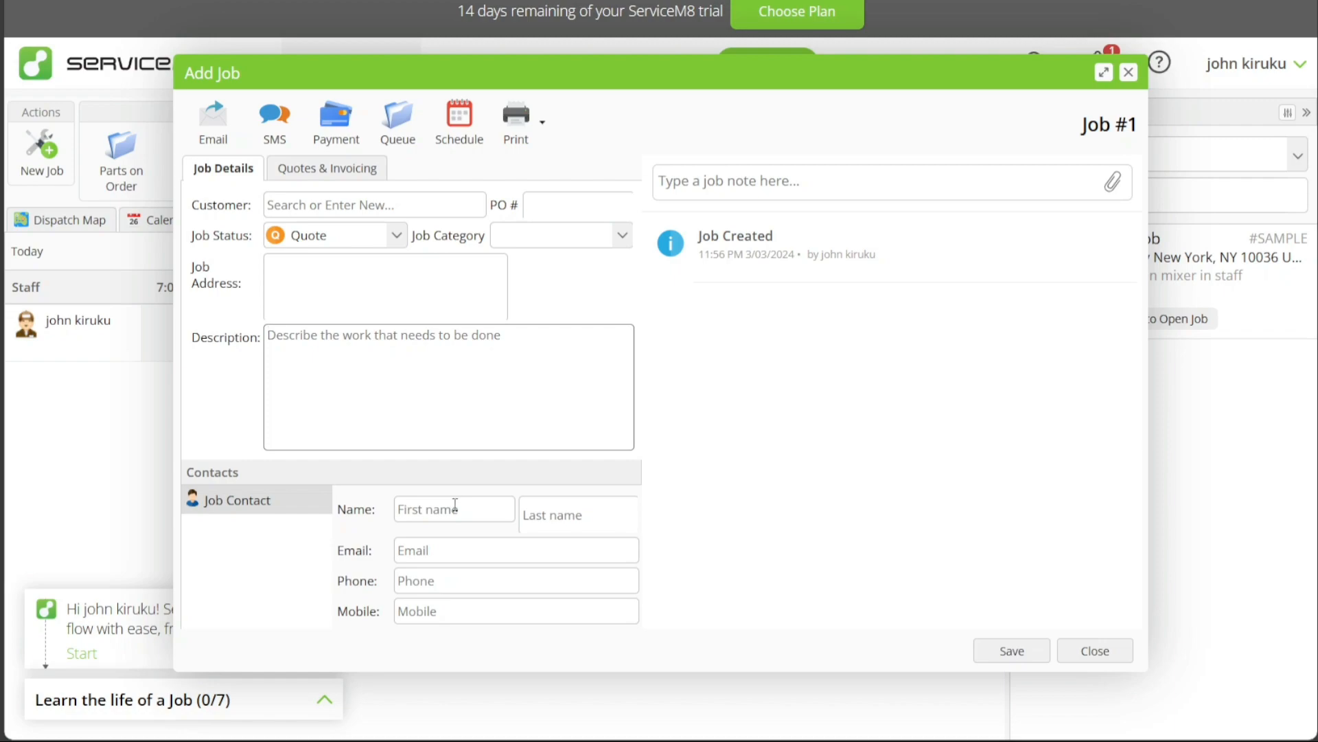
click(578, 515)
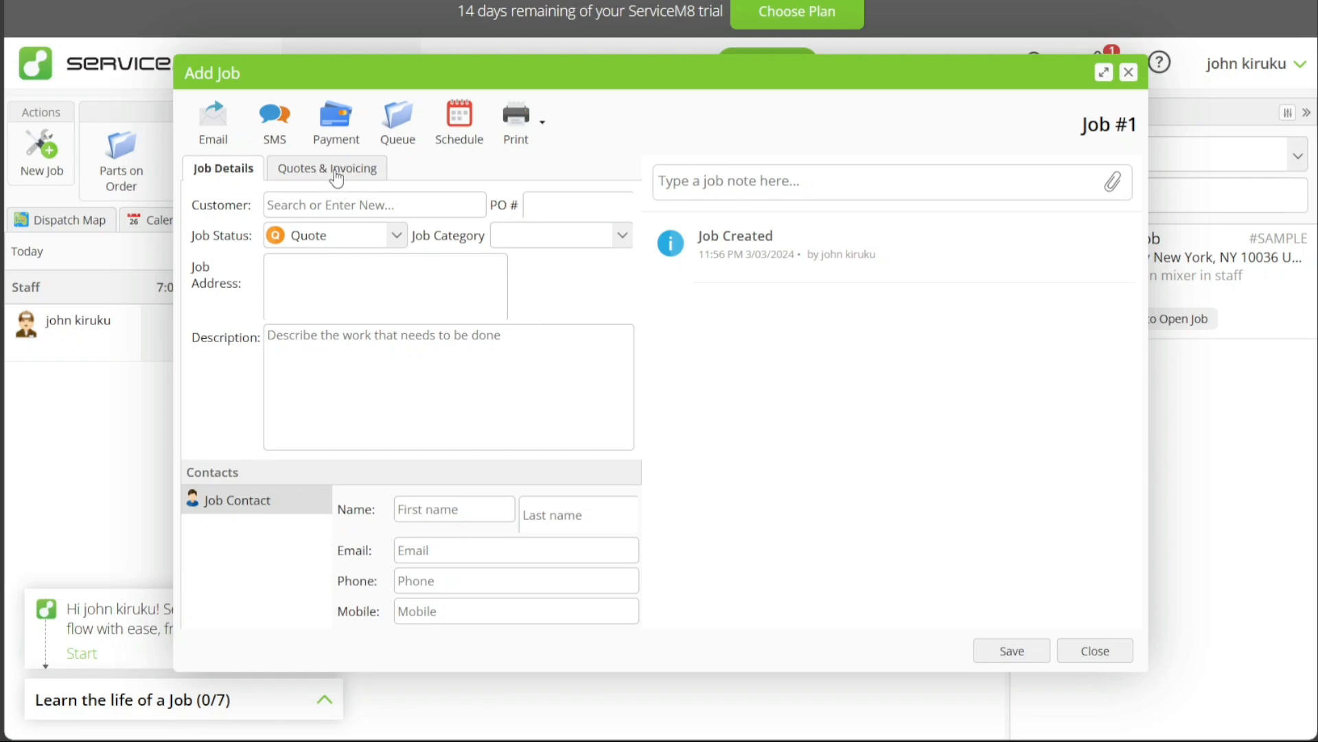
click(327, 168)
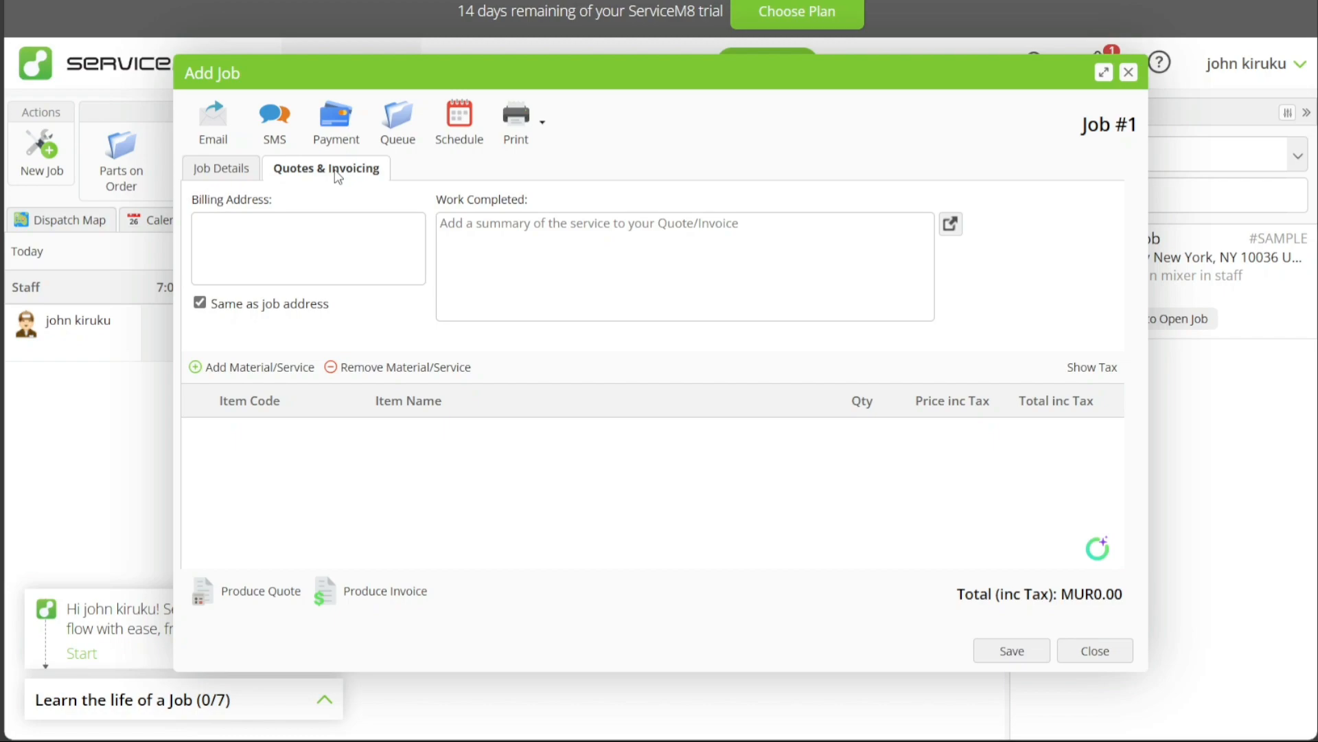
Bring up the pricing plans page from the trial banner's Choose Plan
click(308, 249)
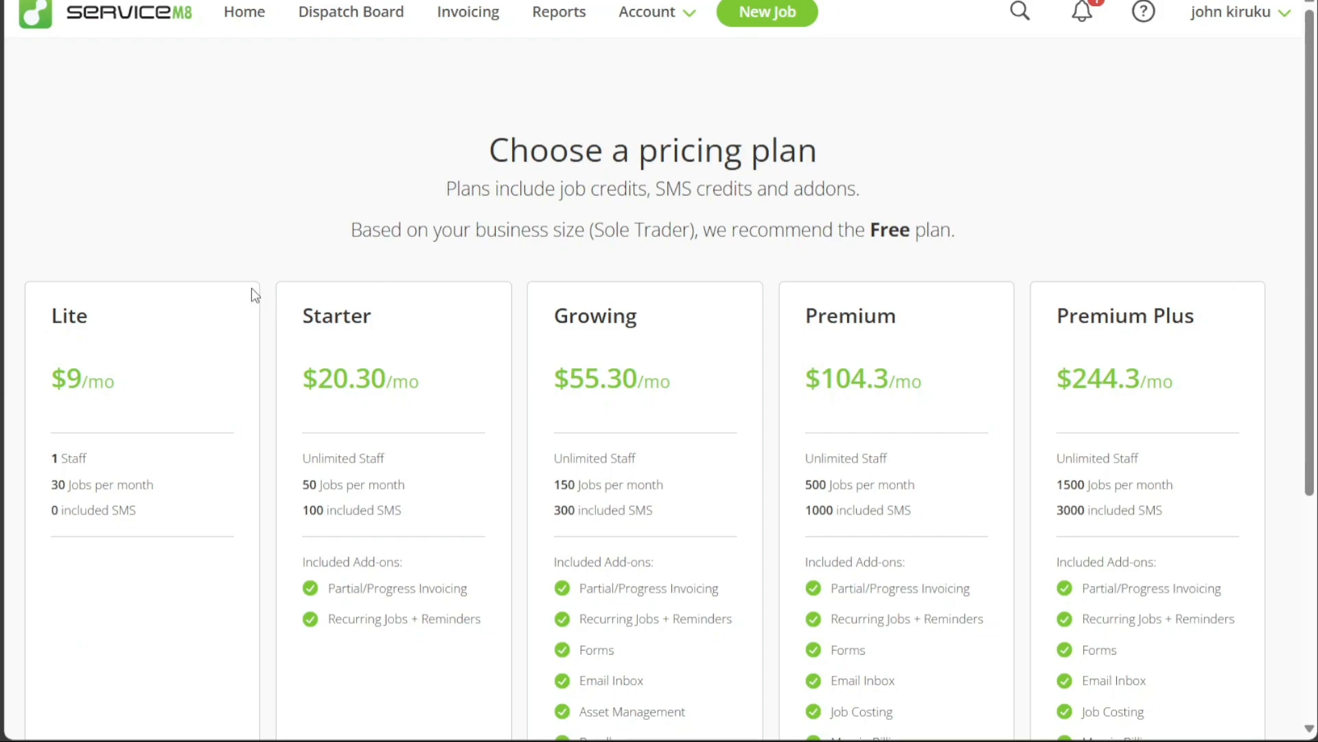
double_click(69, 315)
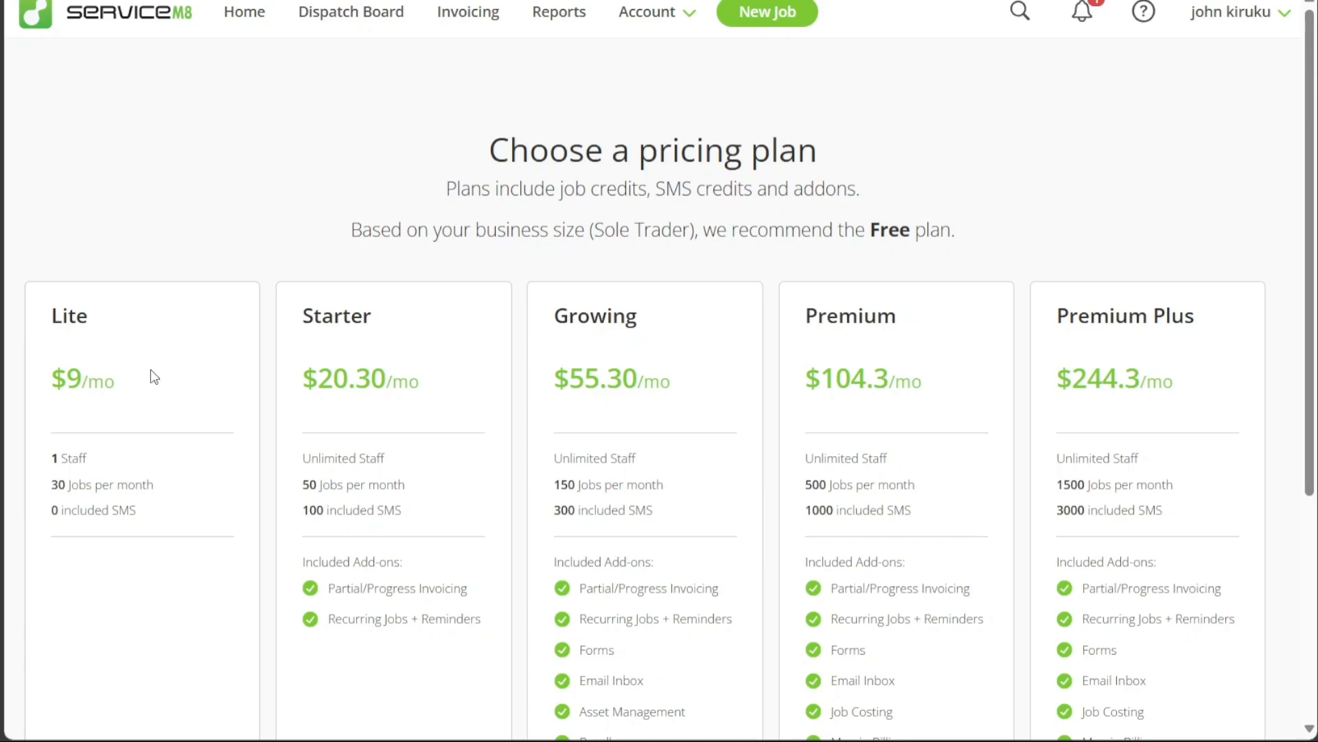
double_click(83, 379)
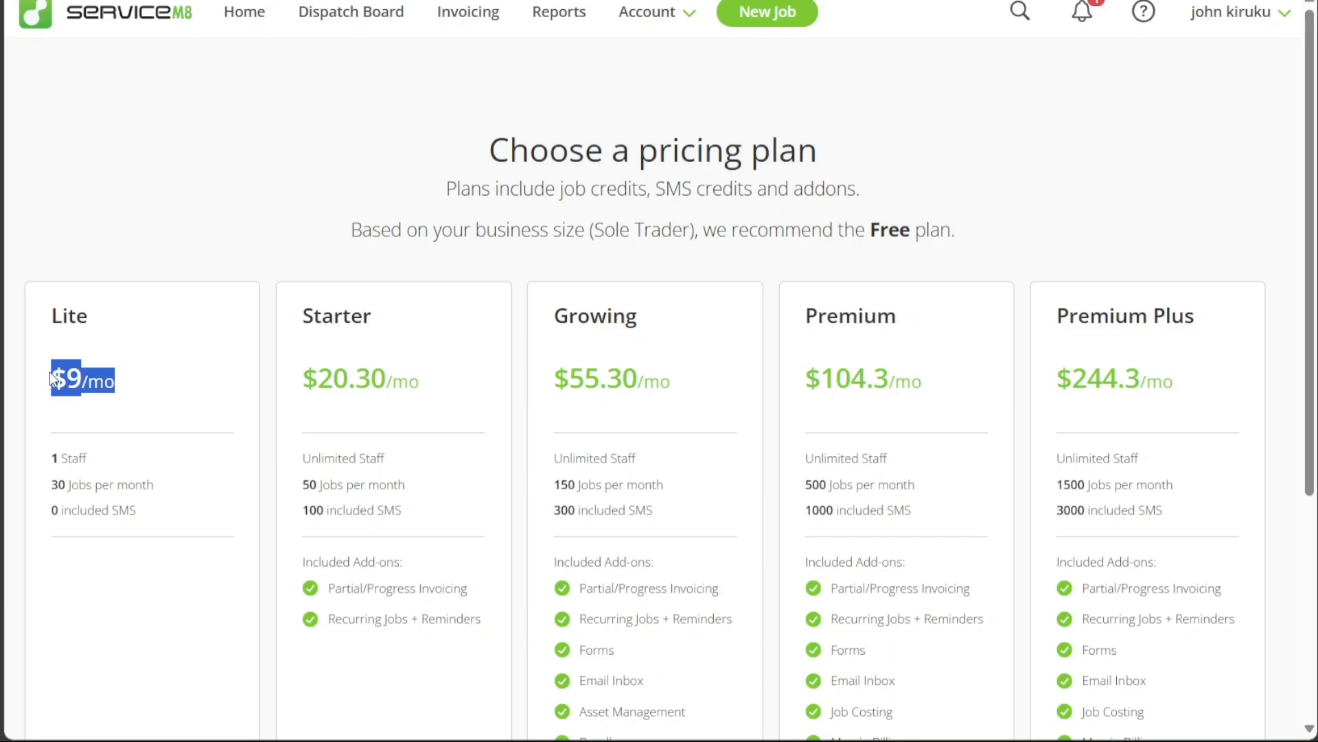
mouse_move(173, 393)
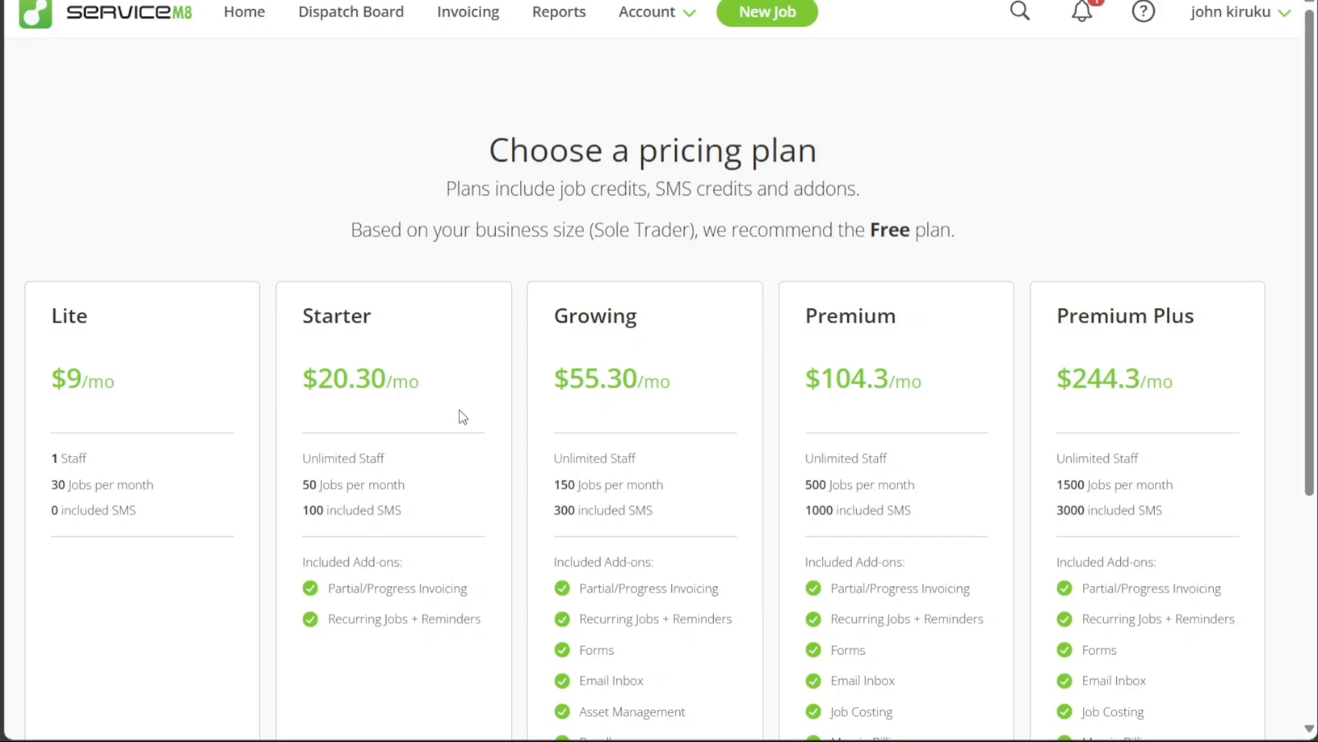
mouse_move(682, 389)
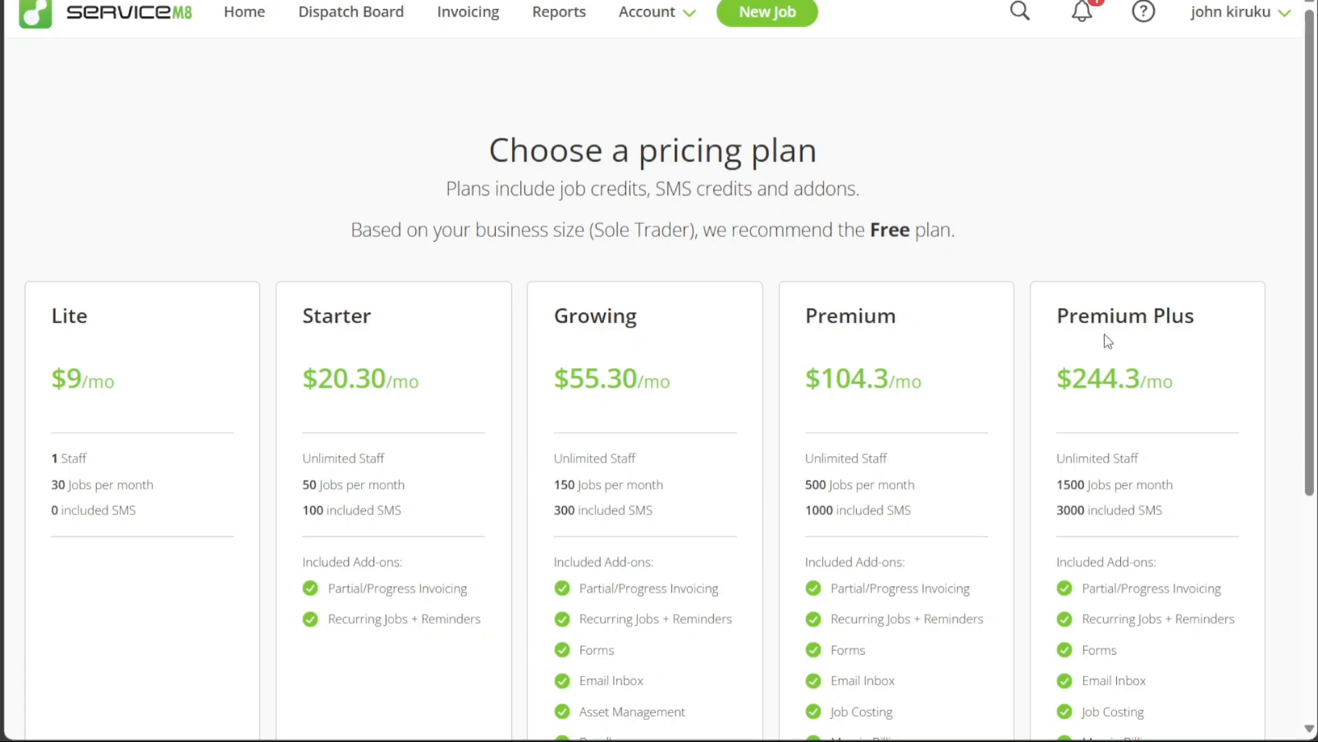
mouse_move(1203, 332)
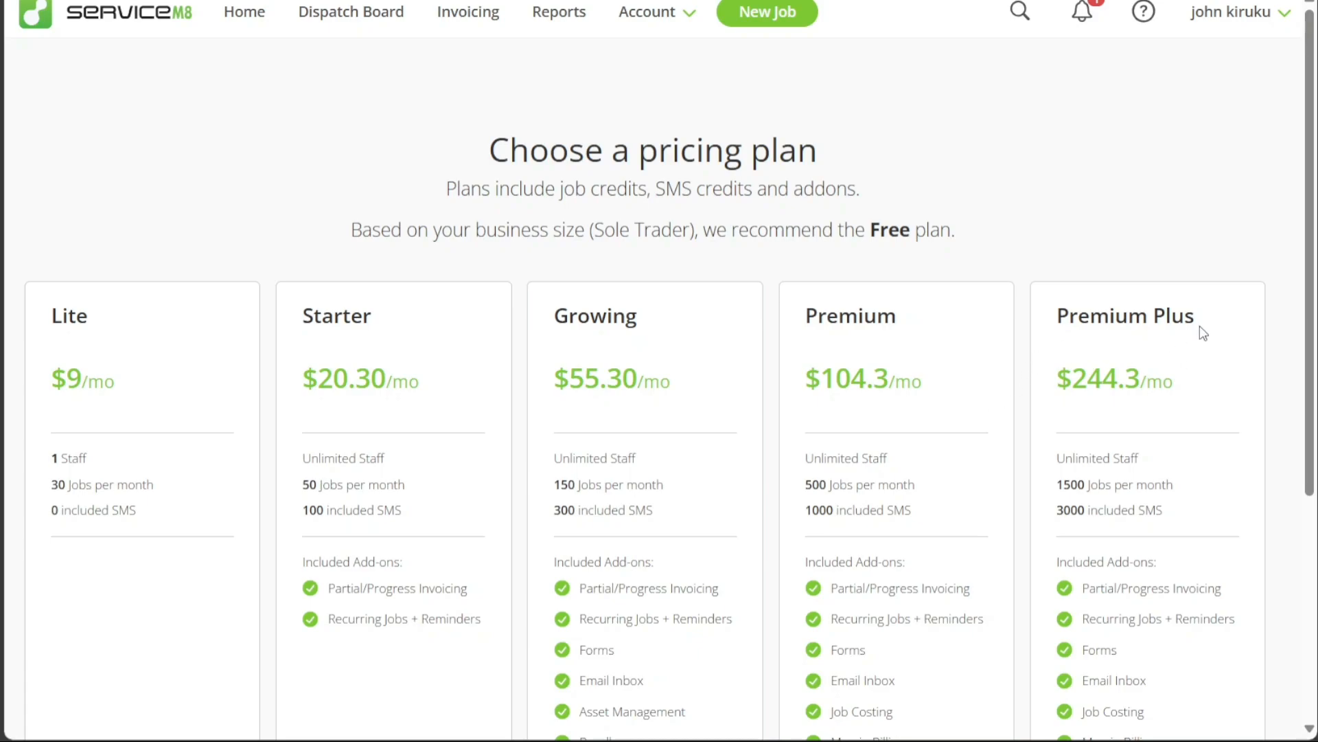
Highlight the Premium Plus plan, then expand the JotForm tutorial video's full description on YouTube
double_click(1125, 316)
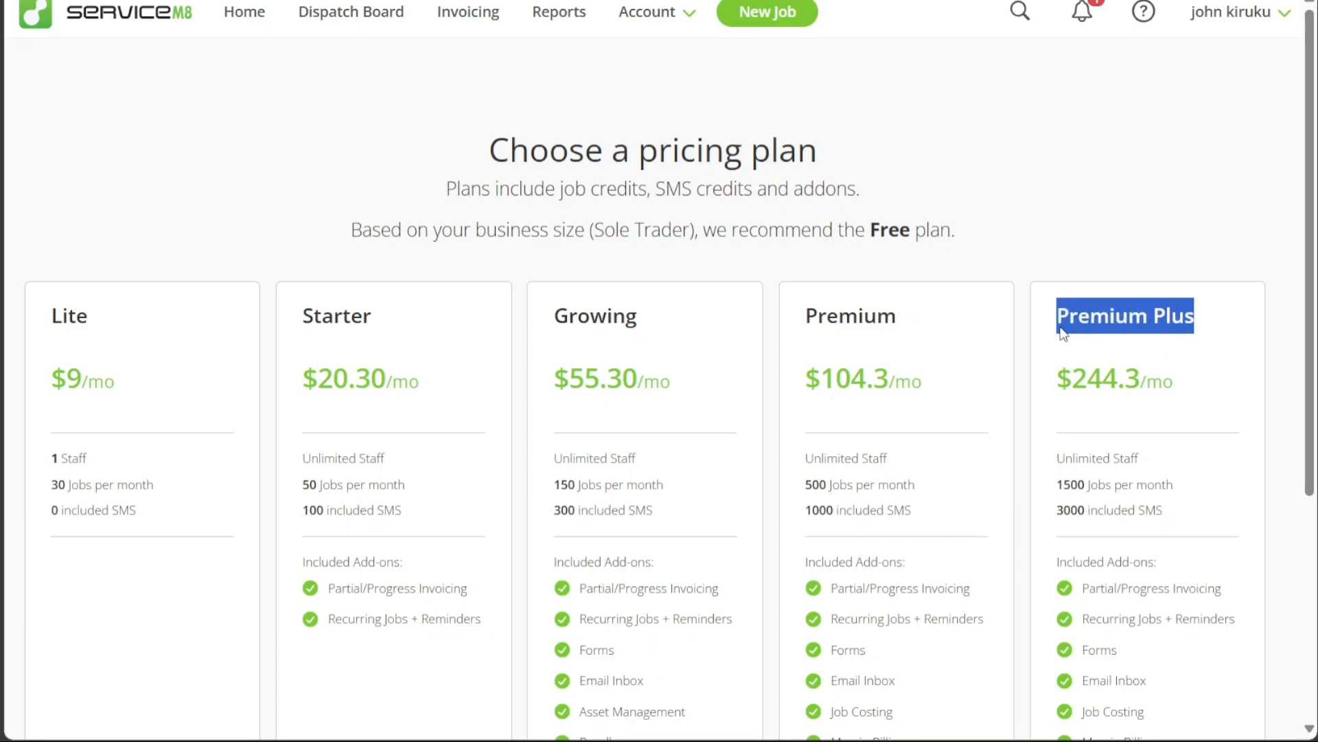
mouse_move(1188, 384)
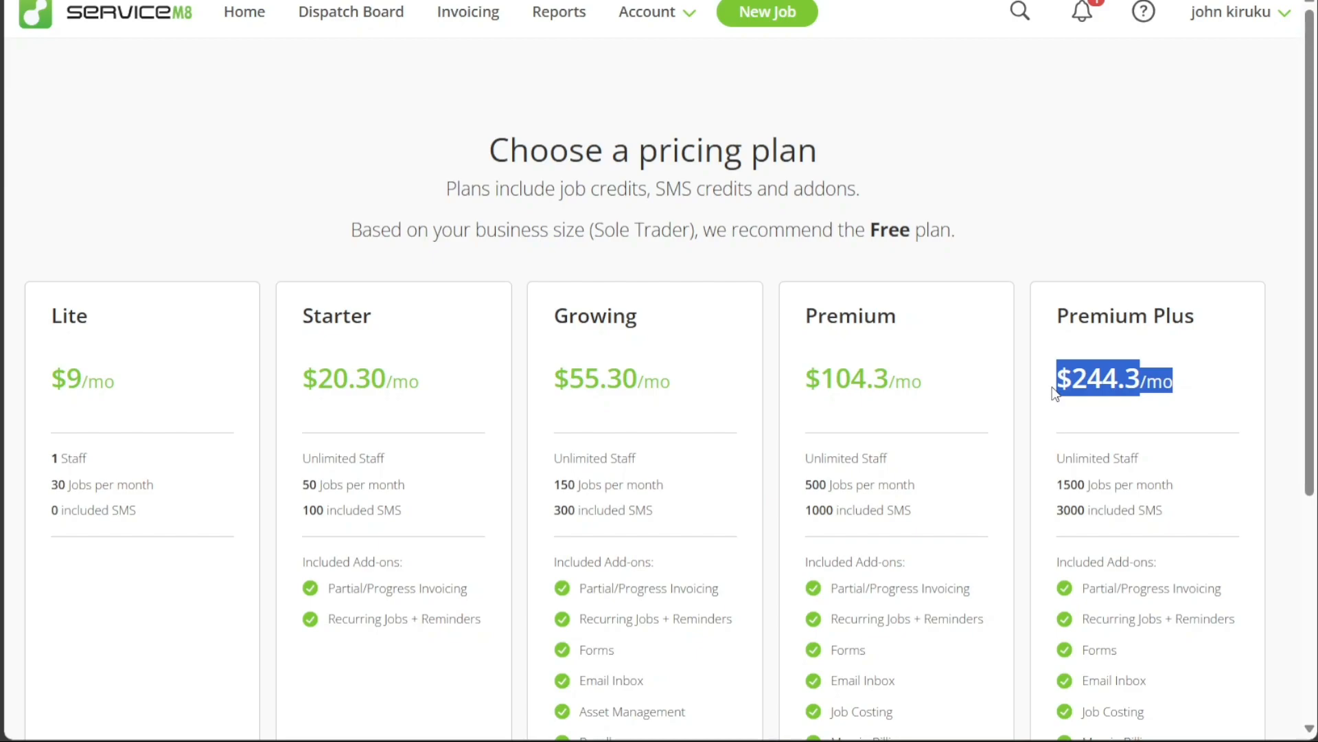
mouse_move(1077, 257)
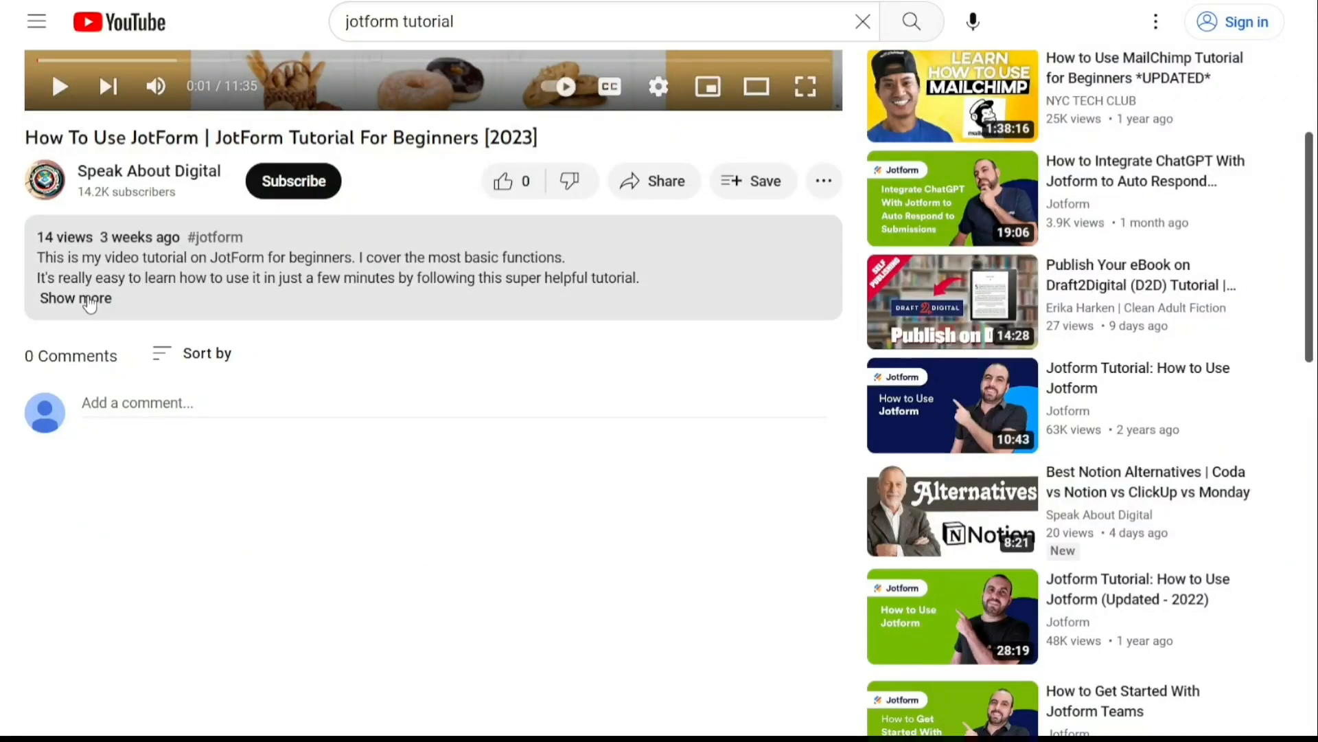
click(74, 298)
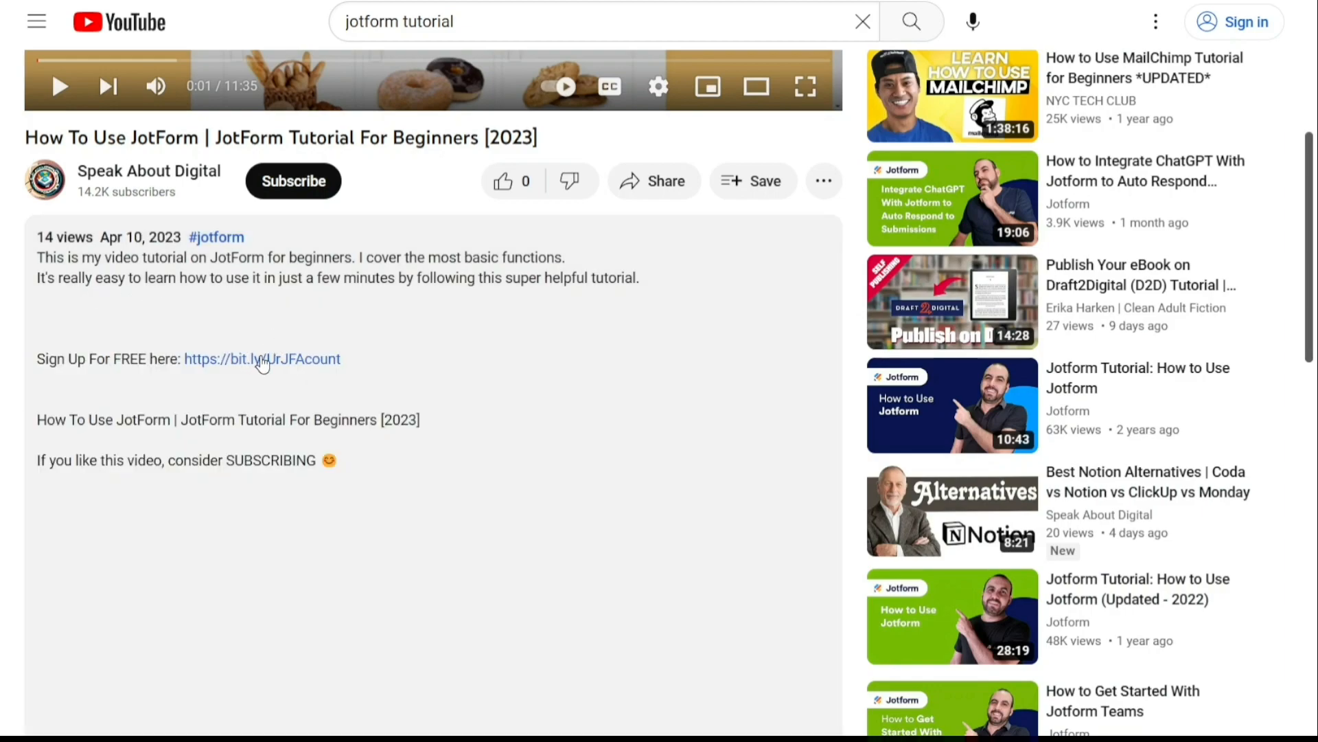